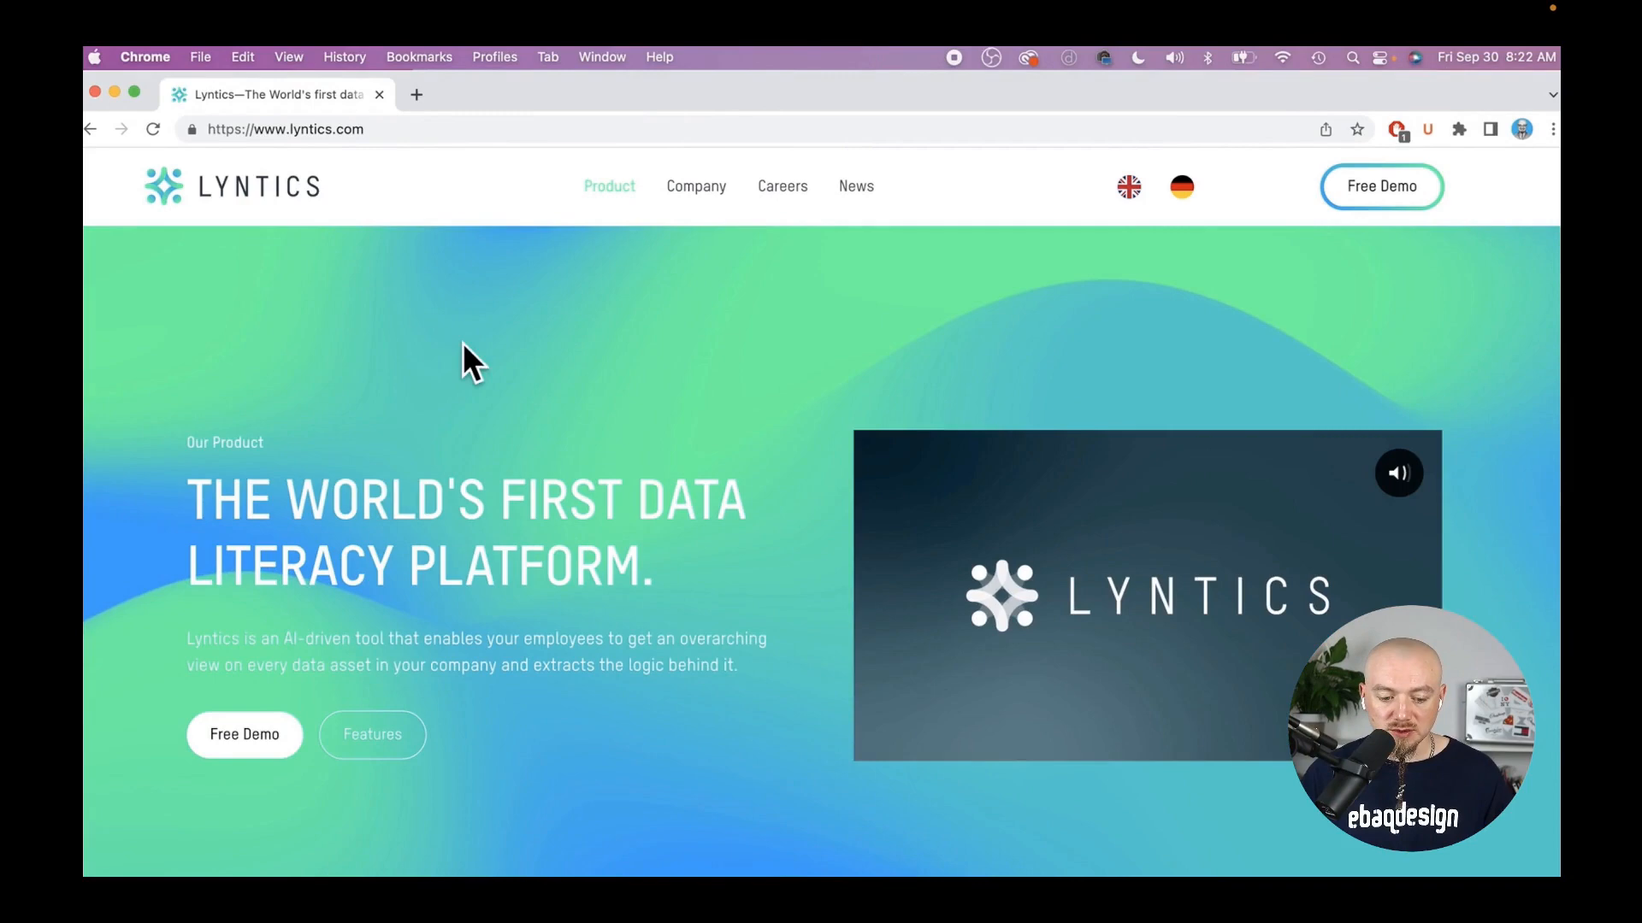
# Step: Scroll to the '1. Updating the identity' slide comparing old and new Lyntics logos
pyautogui.scroll(-3)
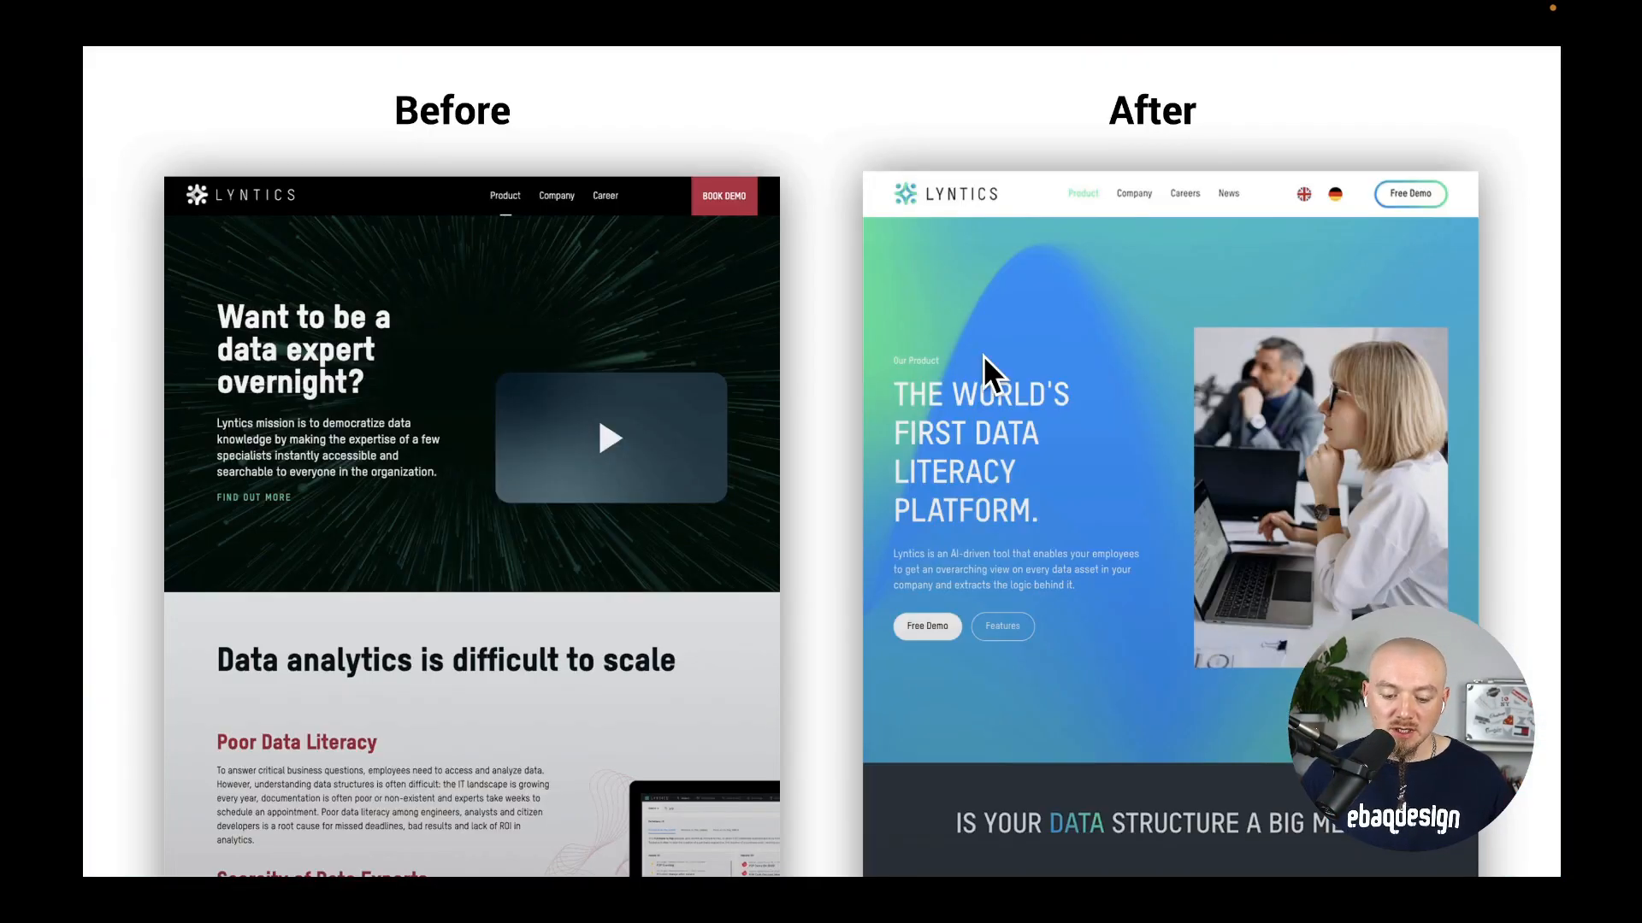
pyautogui.moveTo(1109, 340)
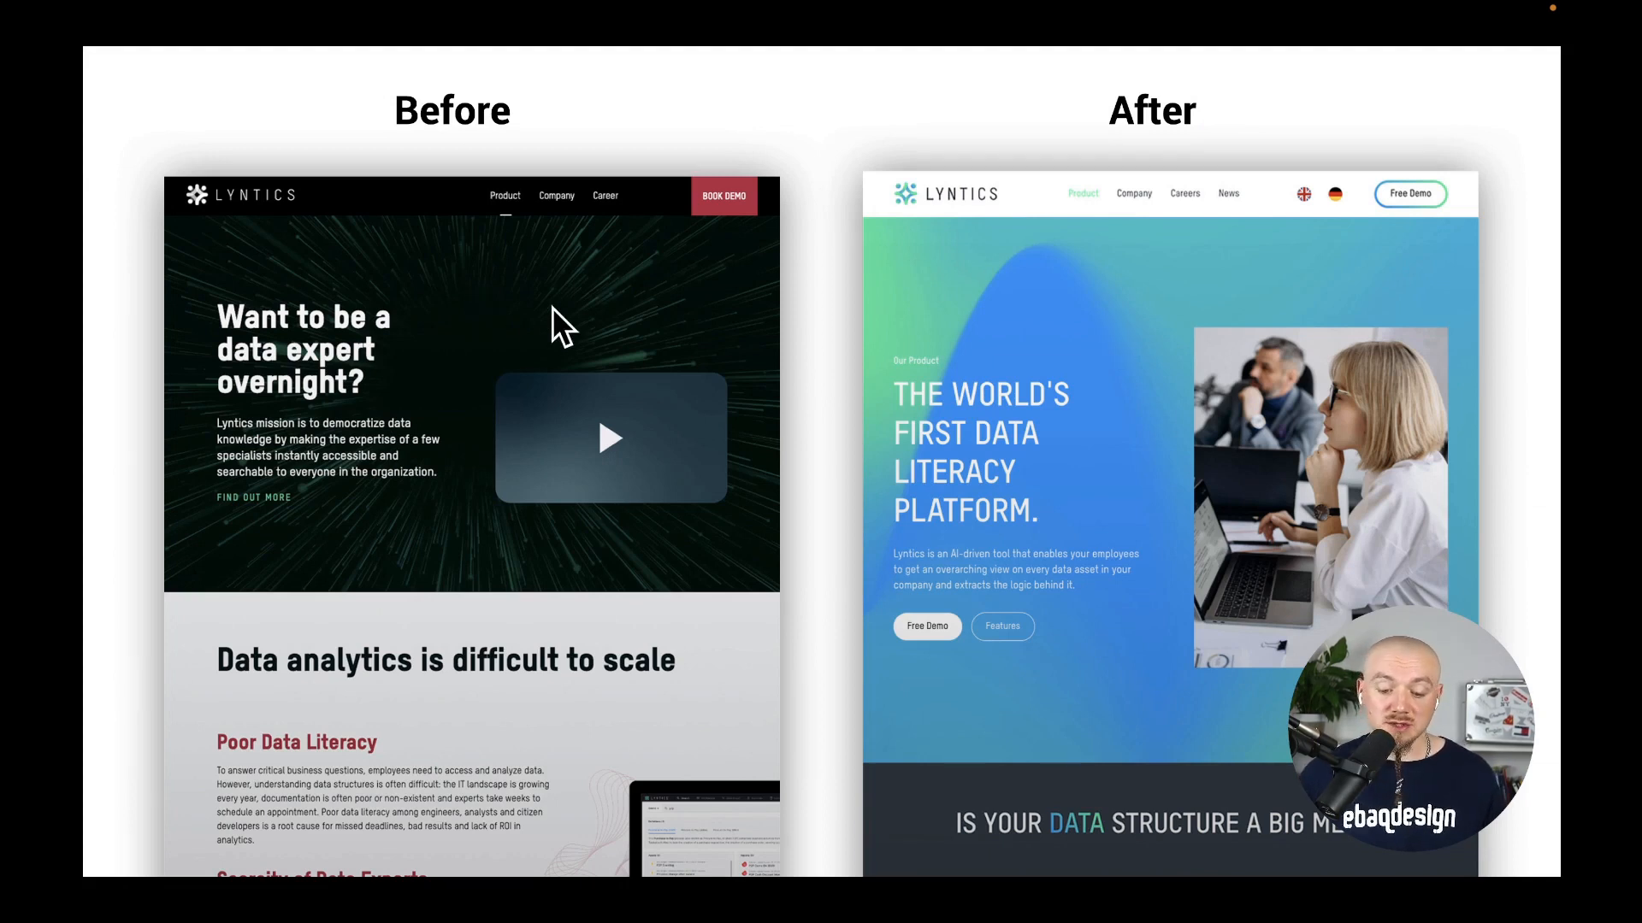
pyautogui.moveTo(1105, 388)
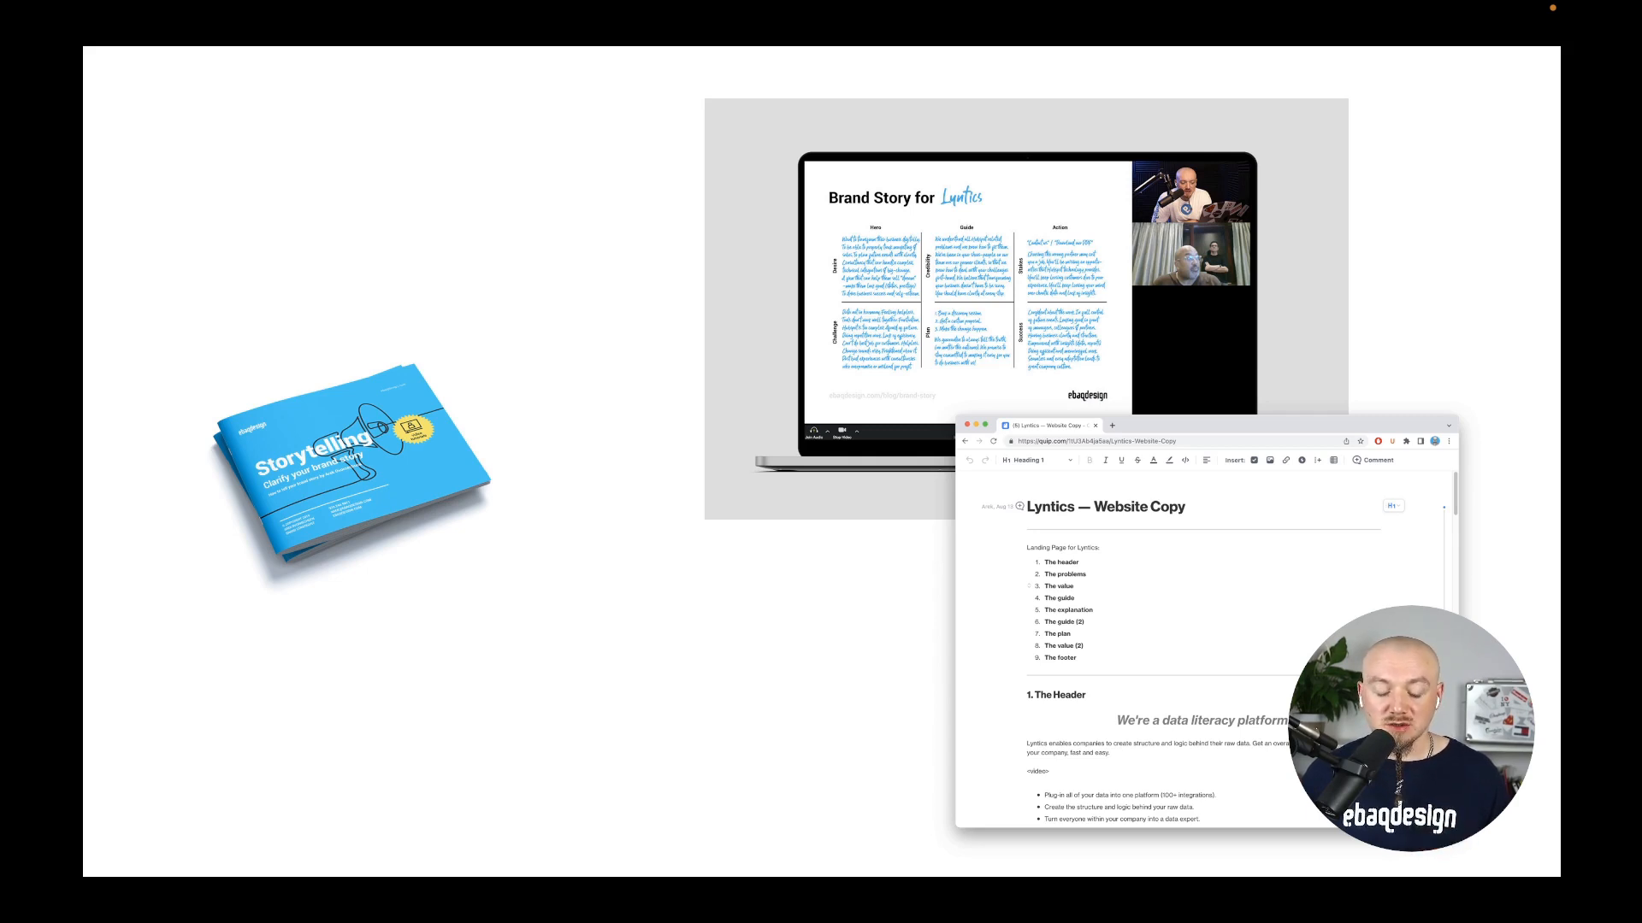
pyautogui.moveTo(1106, 434)
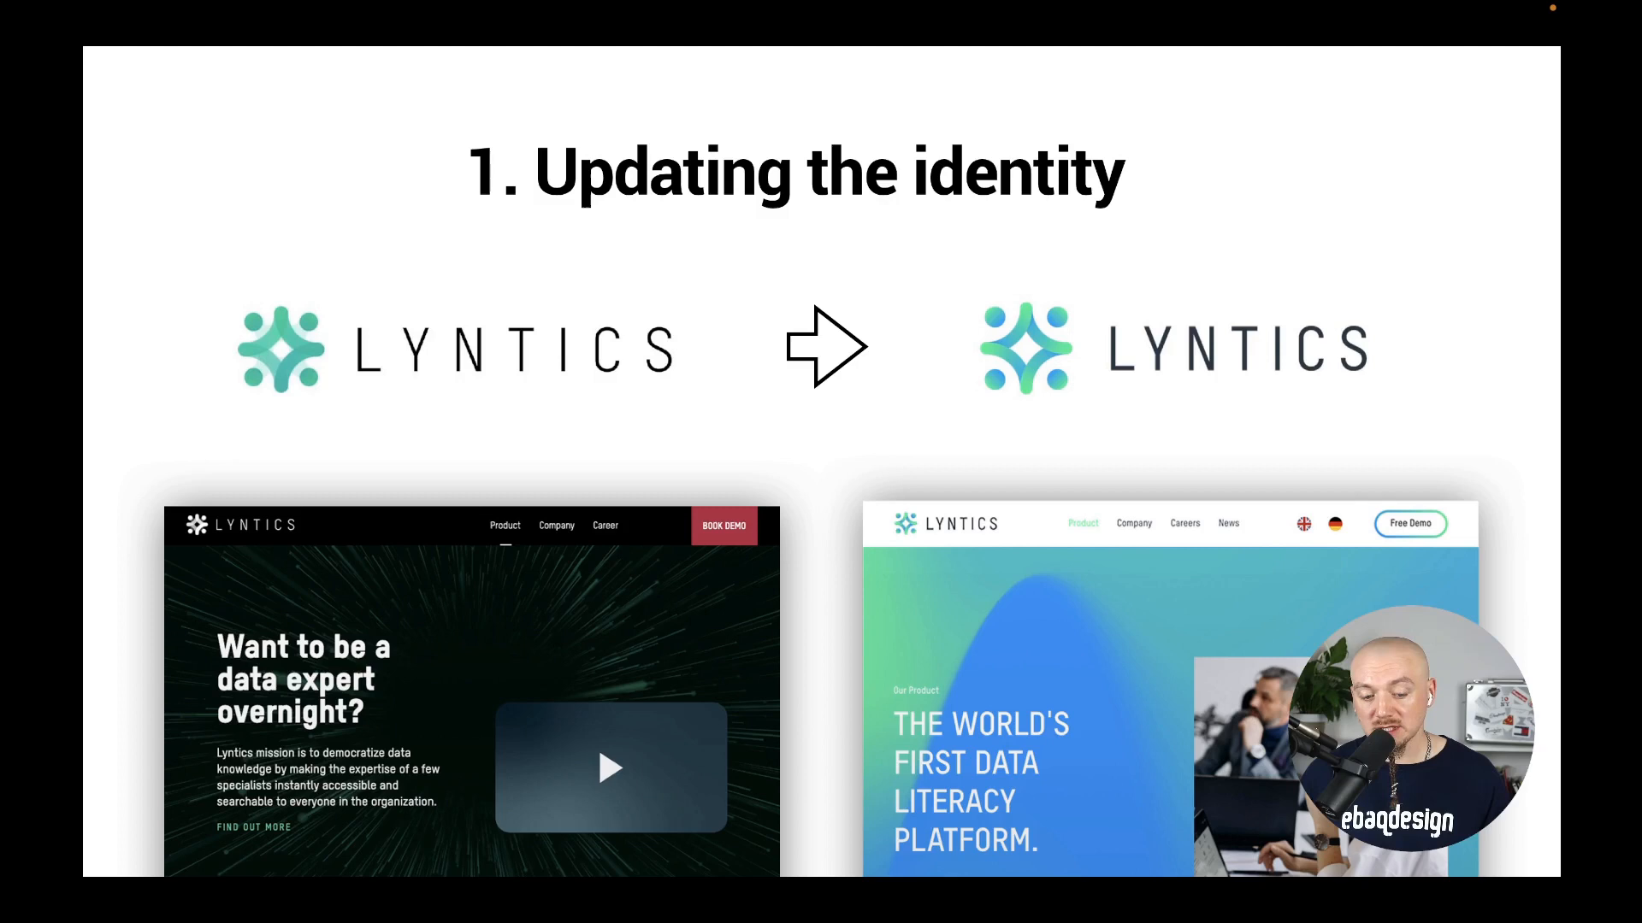
pyautogui.moveTo(628, 398)
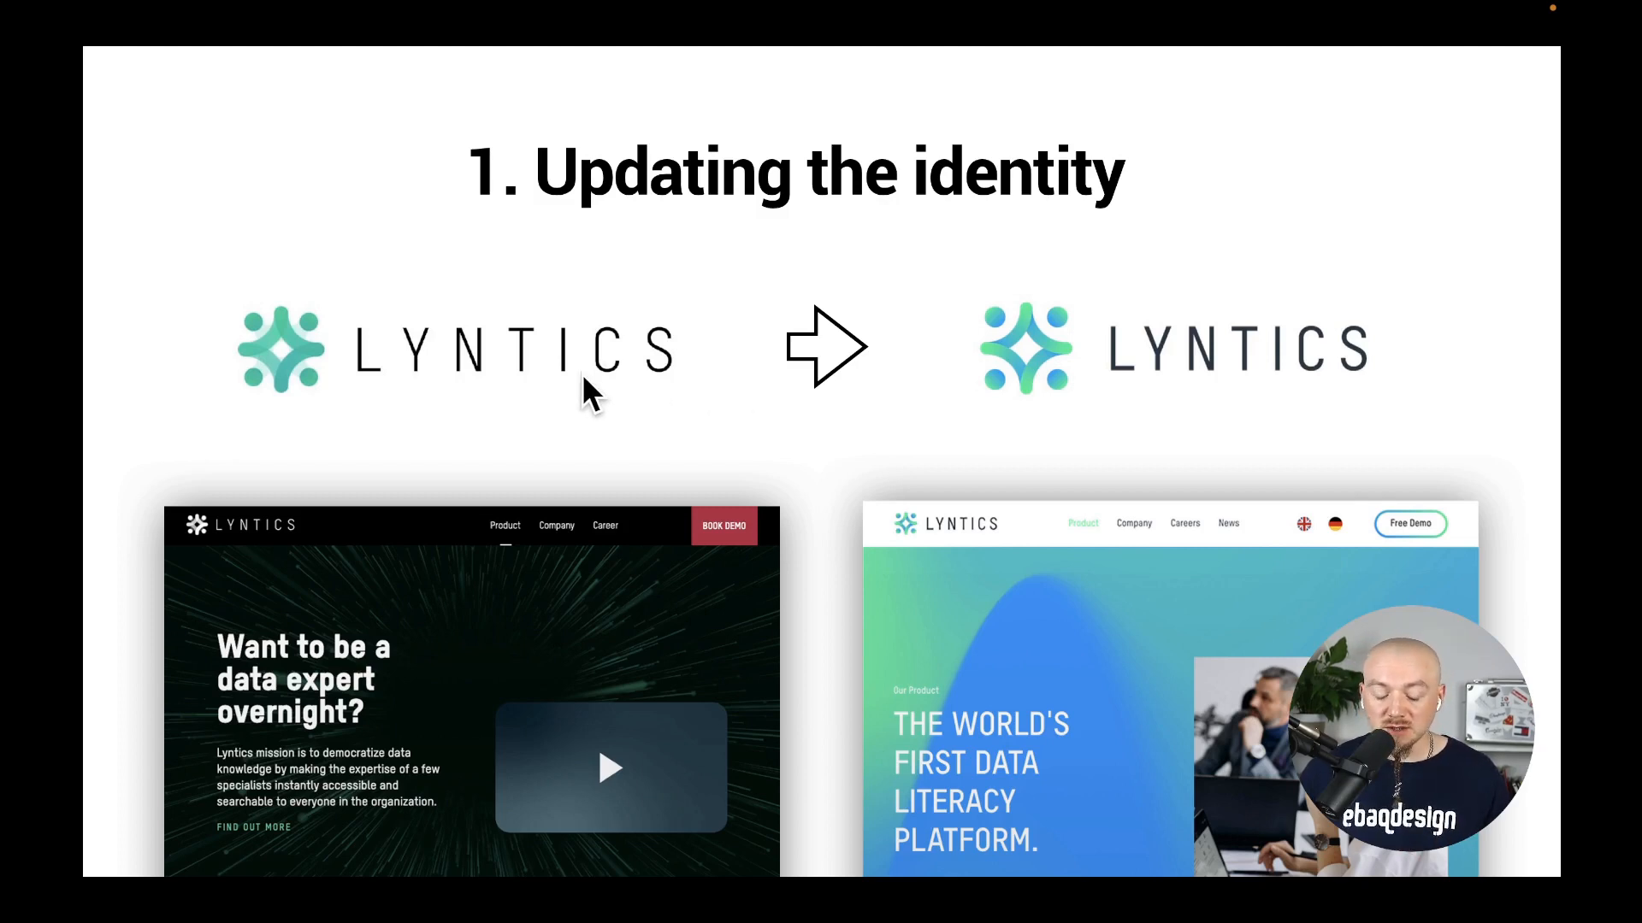
pyautogui.moveTo(616, 364)
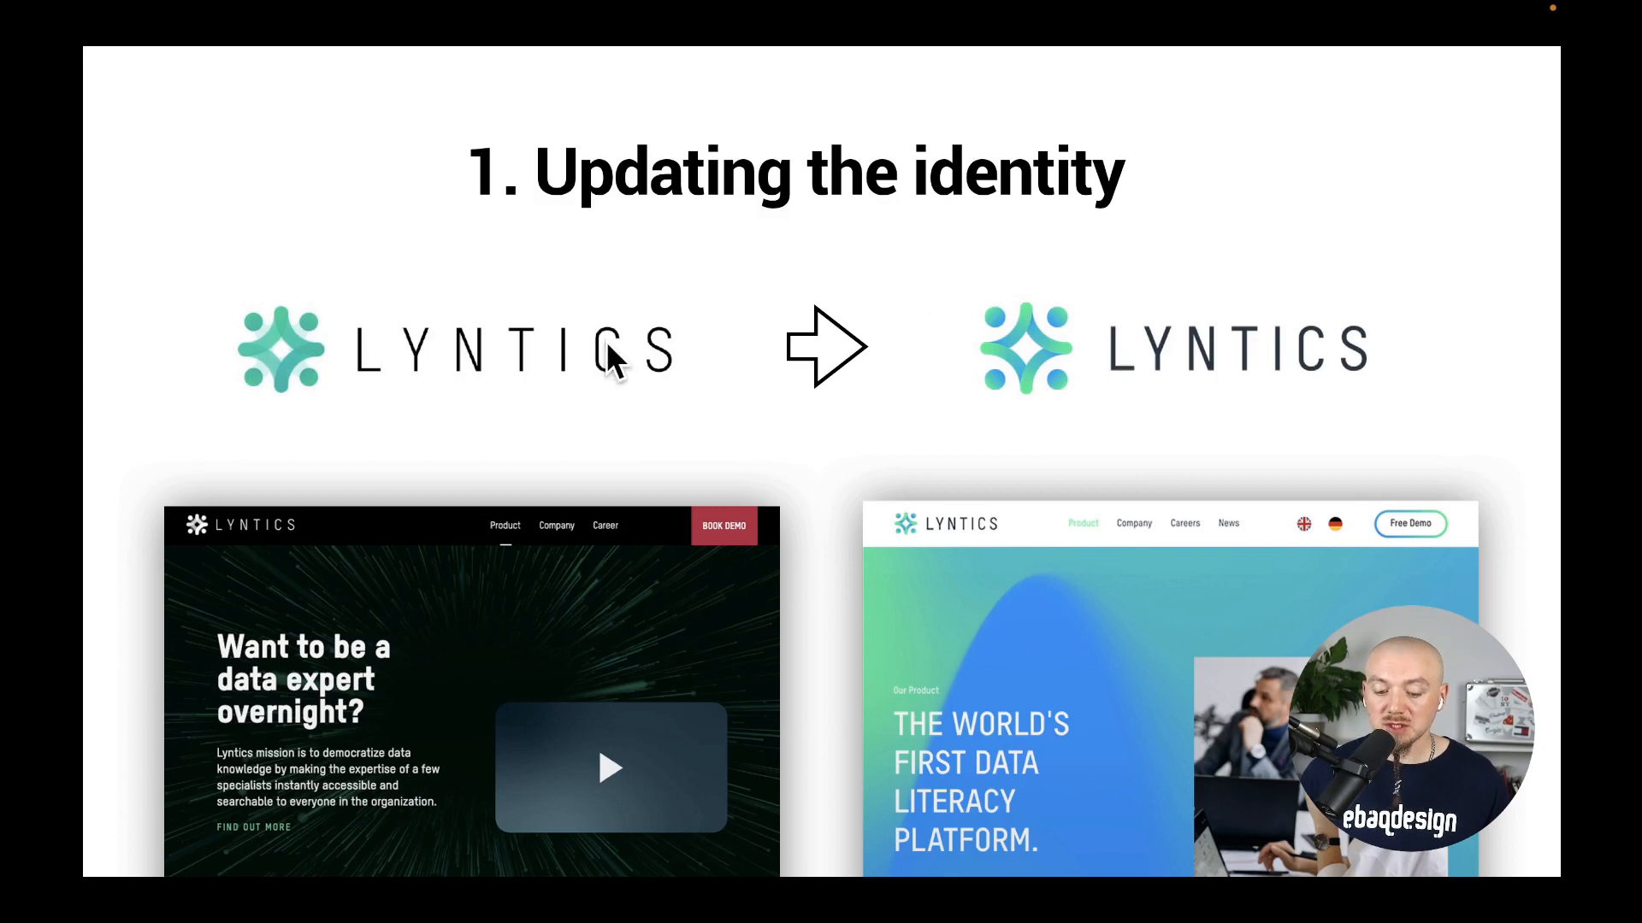
pyautogui.moveTo(319, 377)
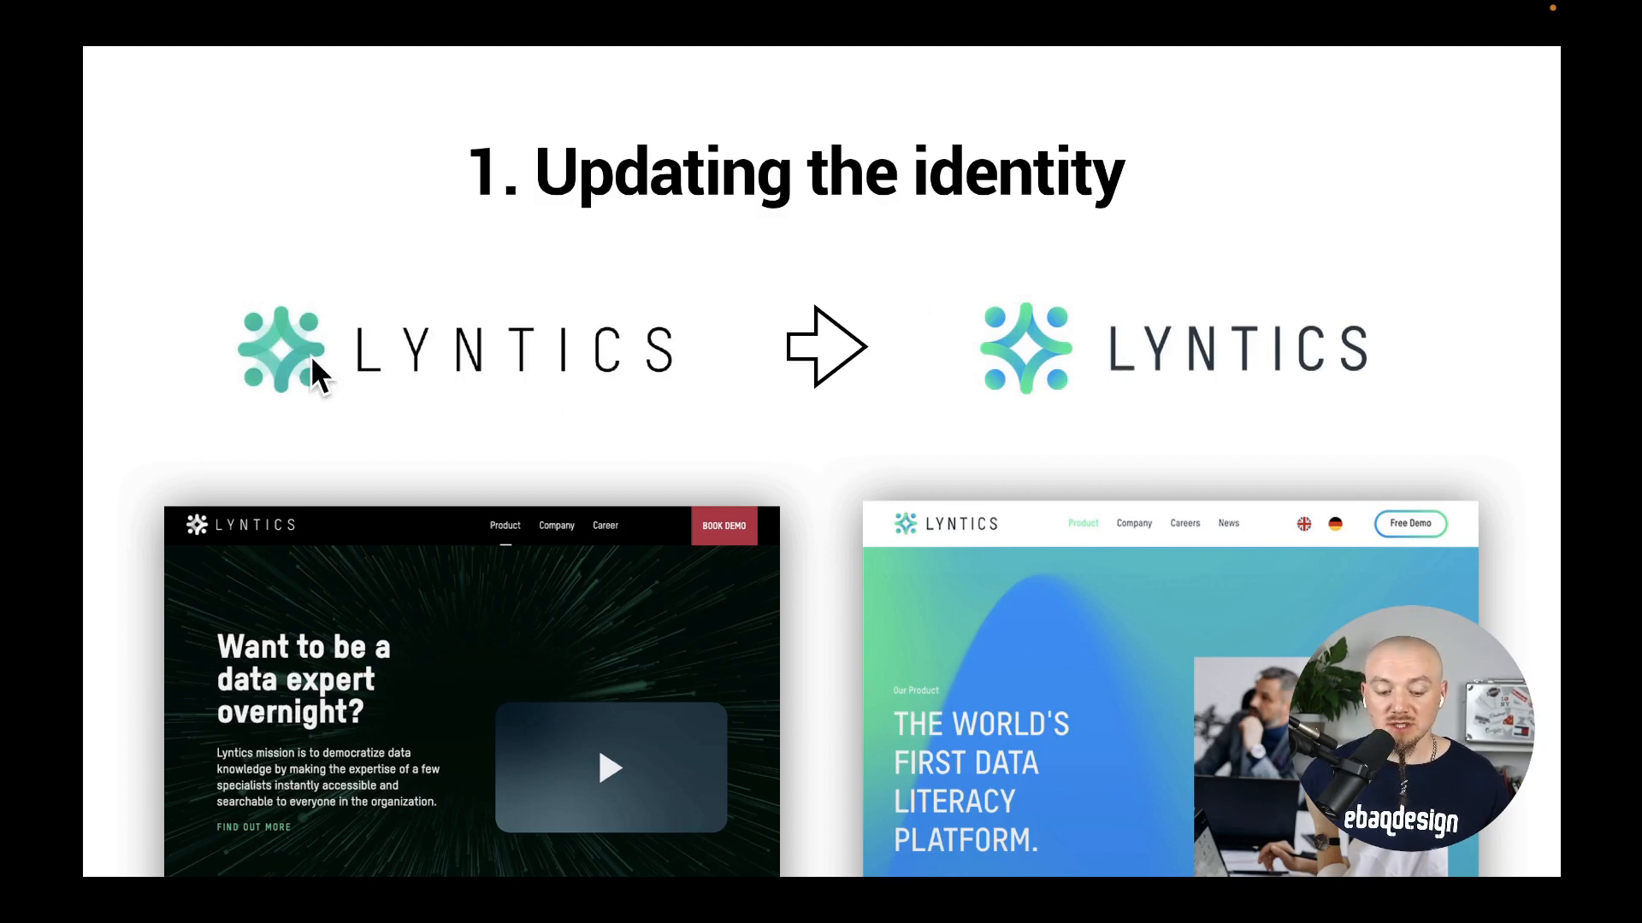
pyautogui.moveTo(304, 367)
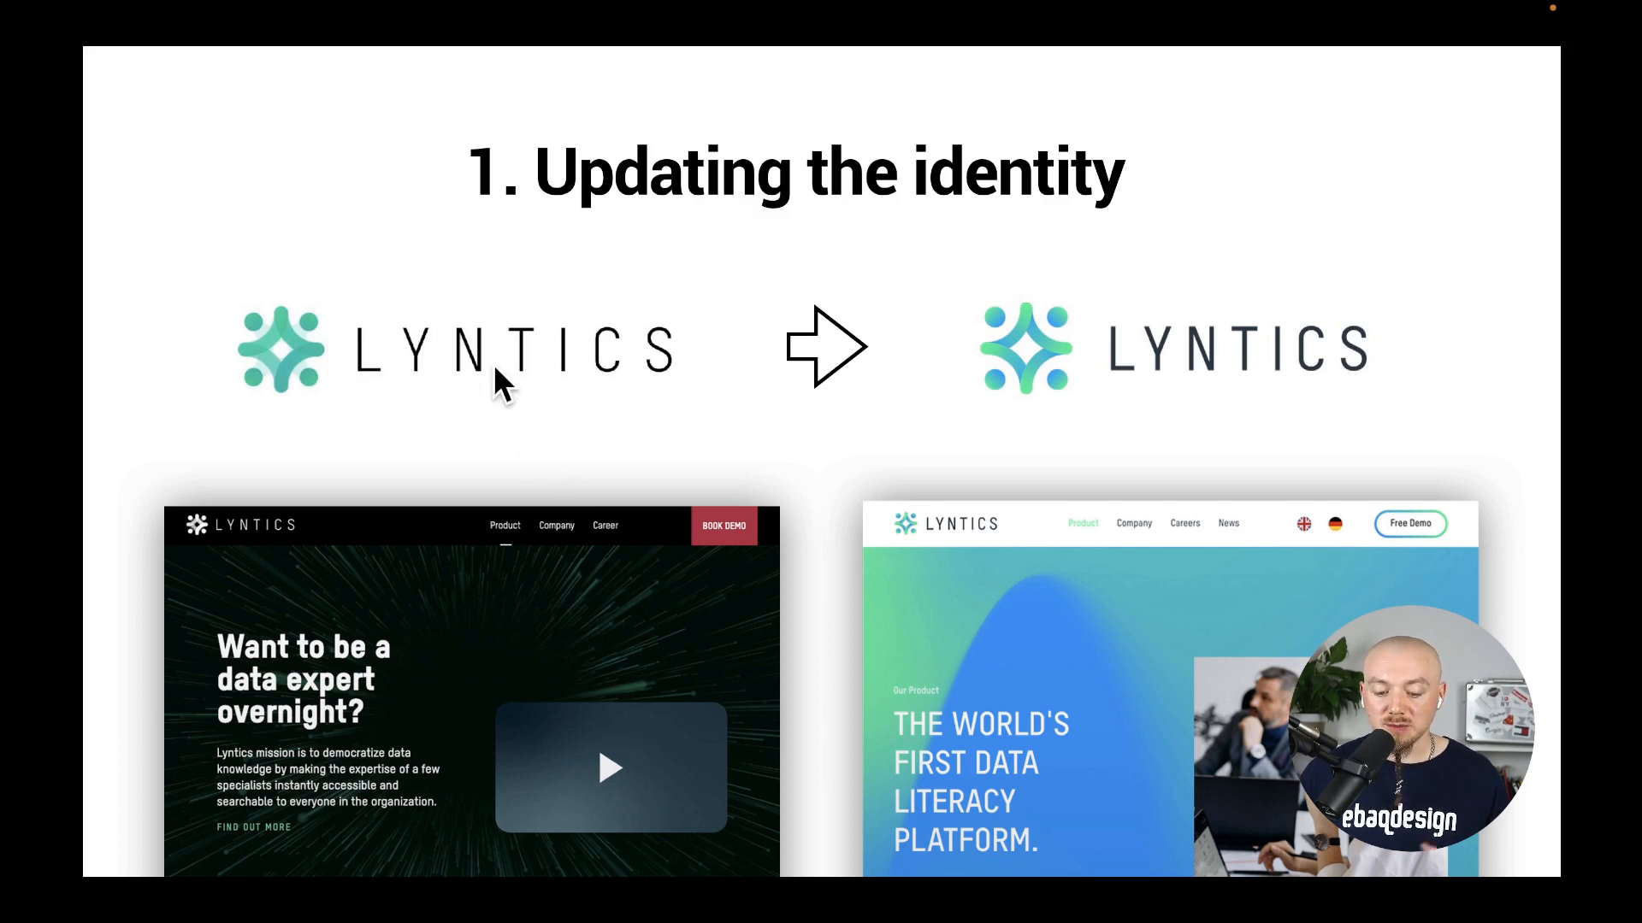
pyautogui.moveTo(1042, 354)
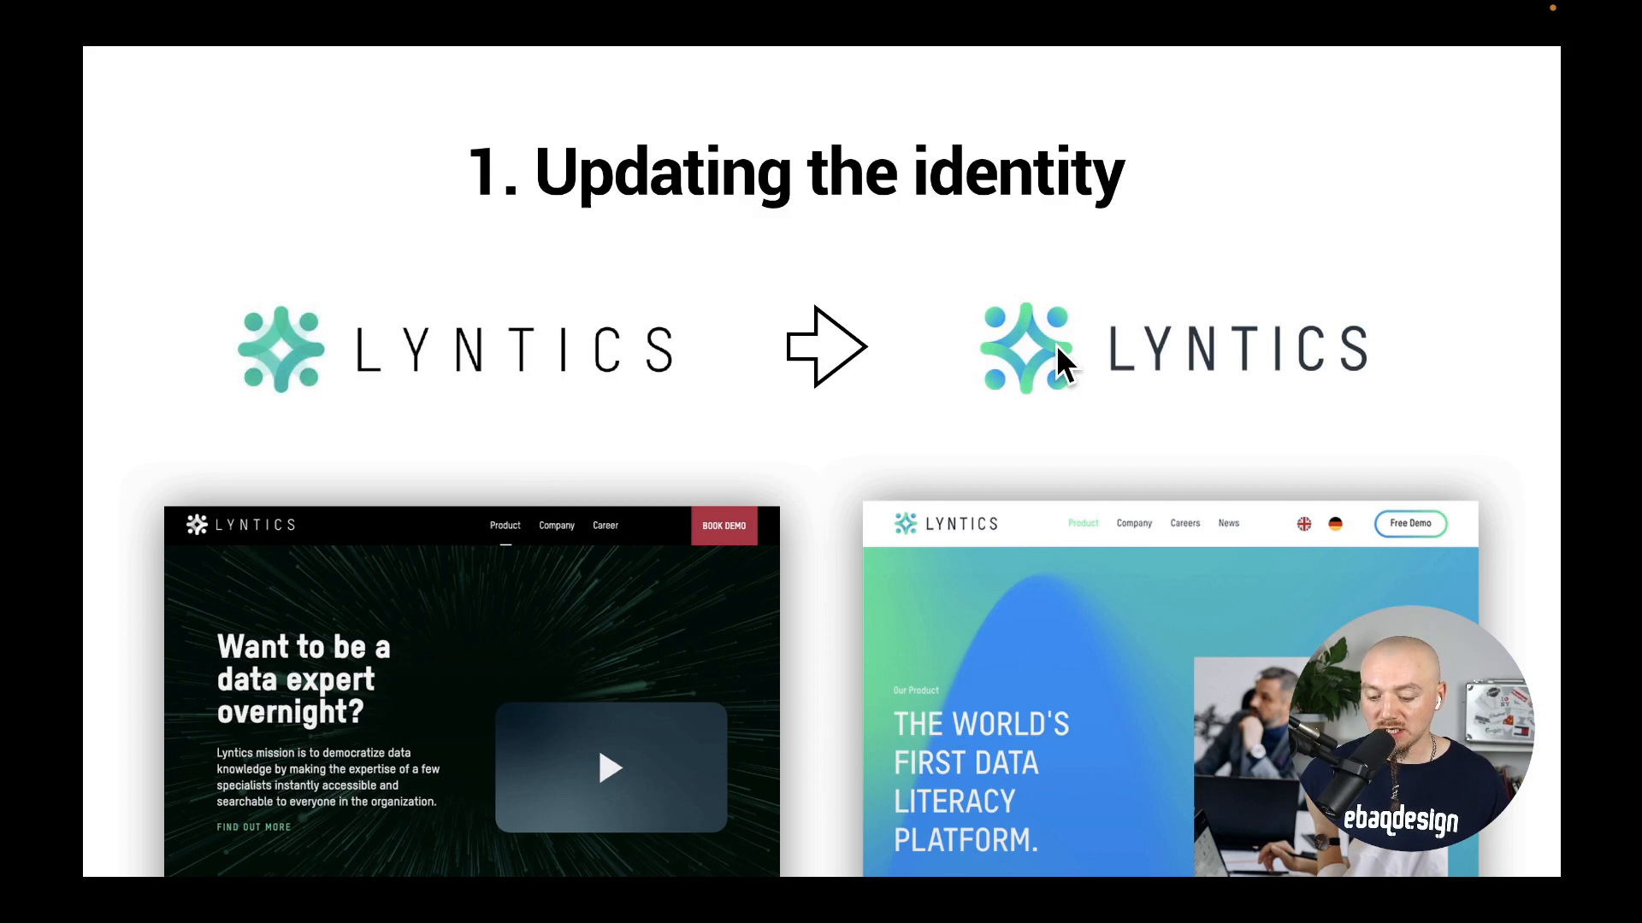
pyautogui.moveTo(1151, 377)
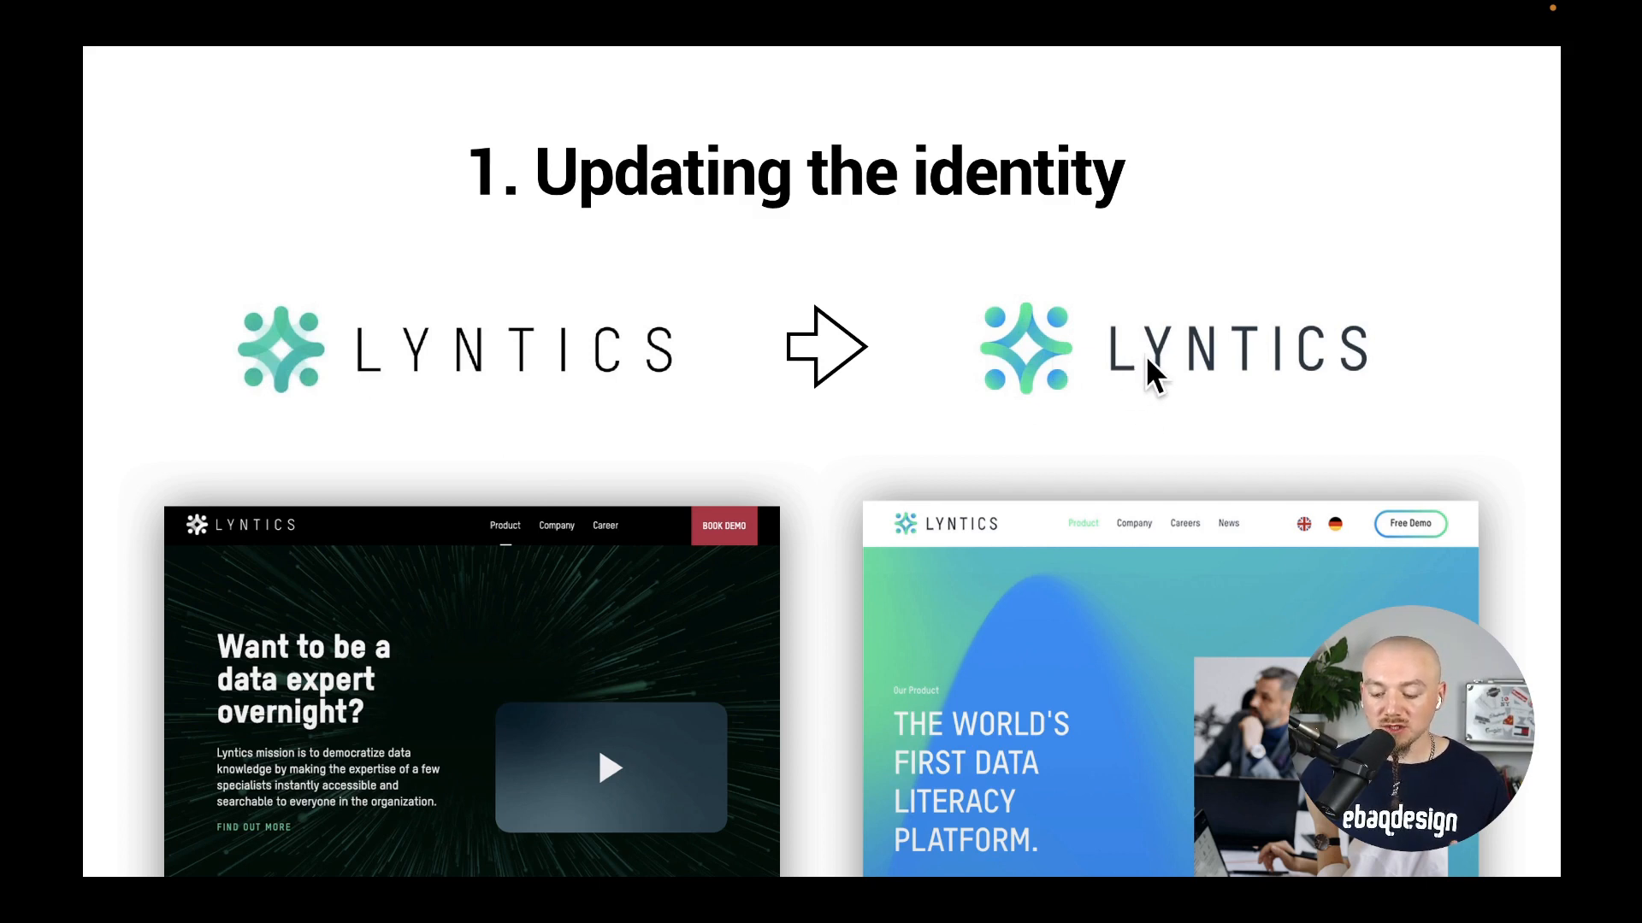
pyautogui.moveTo(1225, 364)
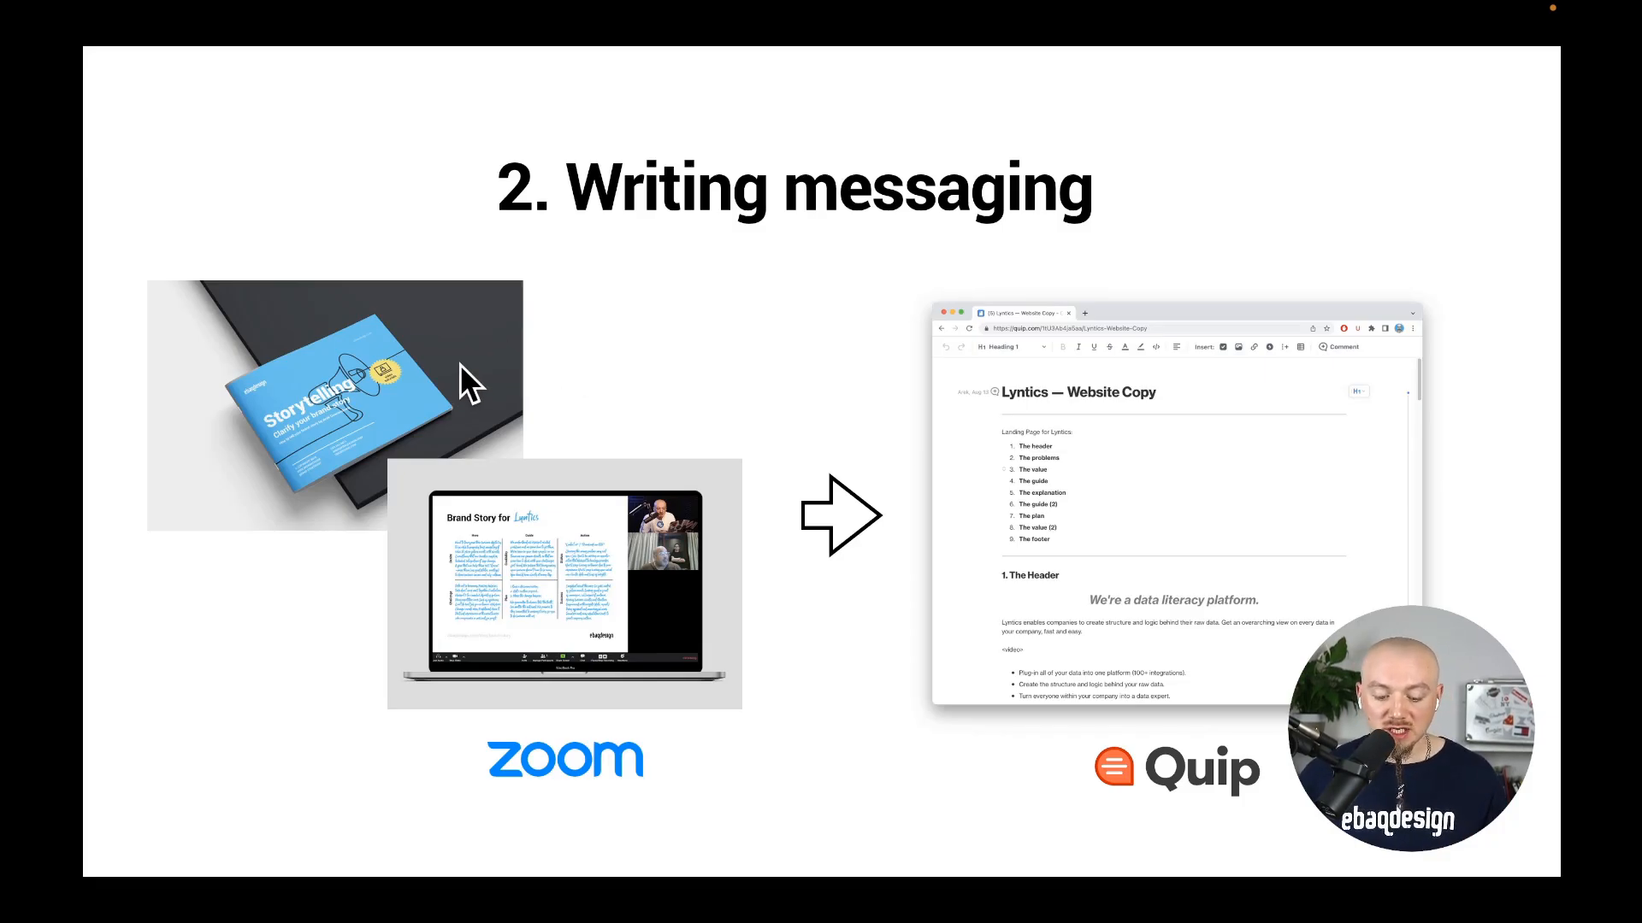
pyautogui.moveTo(565, 555)
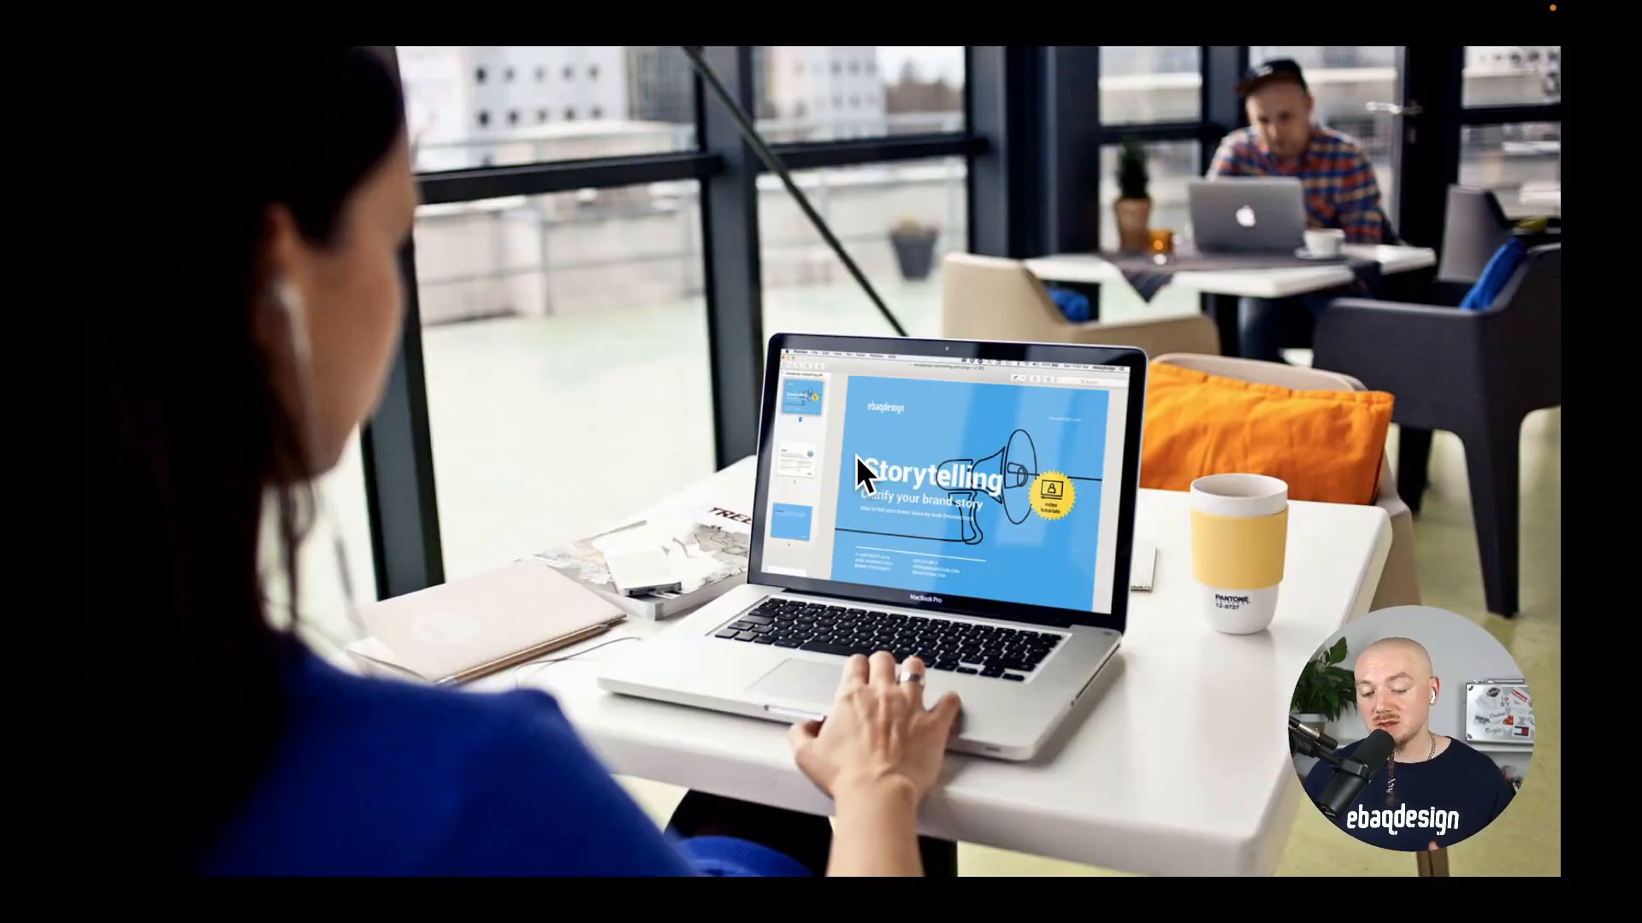
pyautogui.moveTo(961, 487)
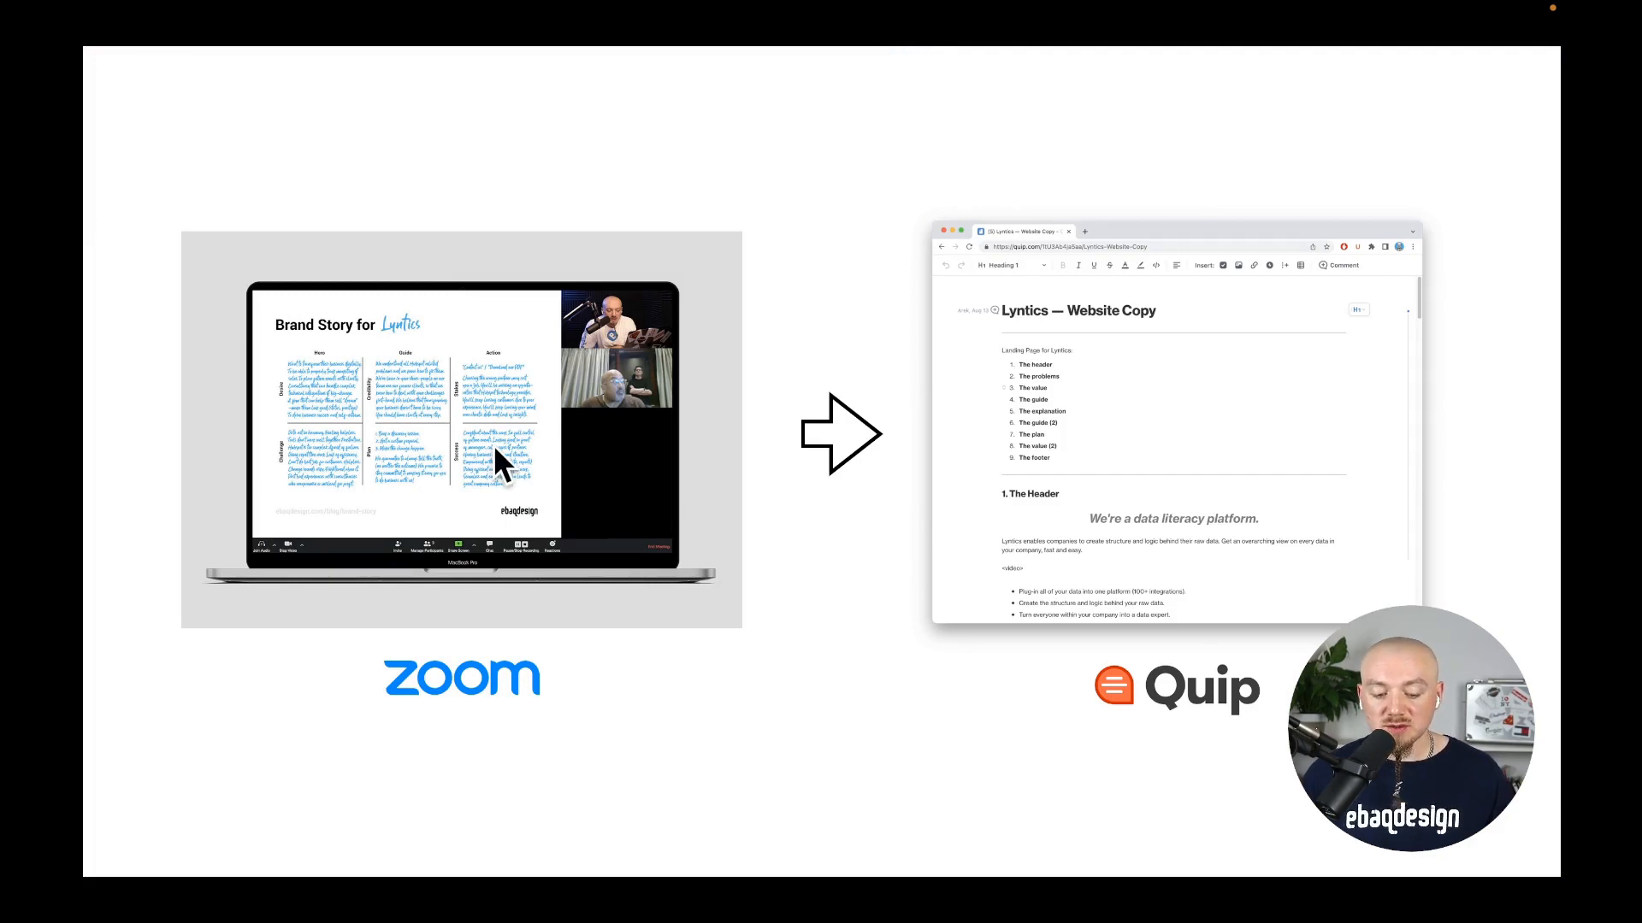
pyautogui.moveTo(482, 398)
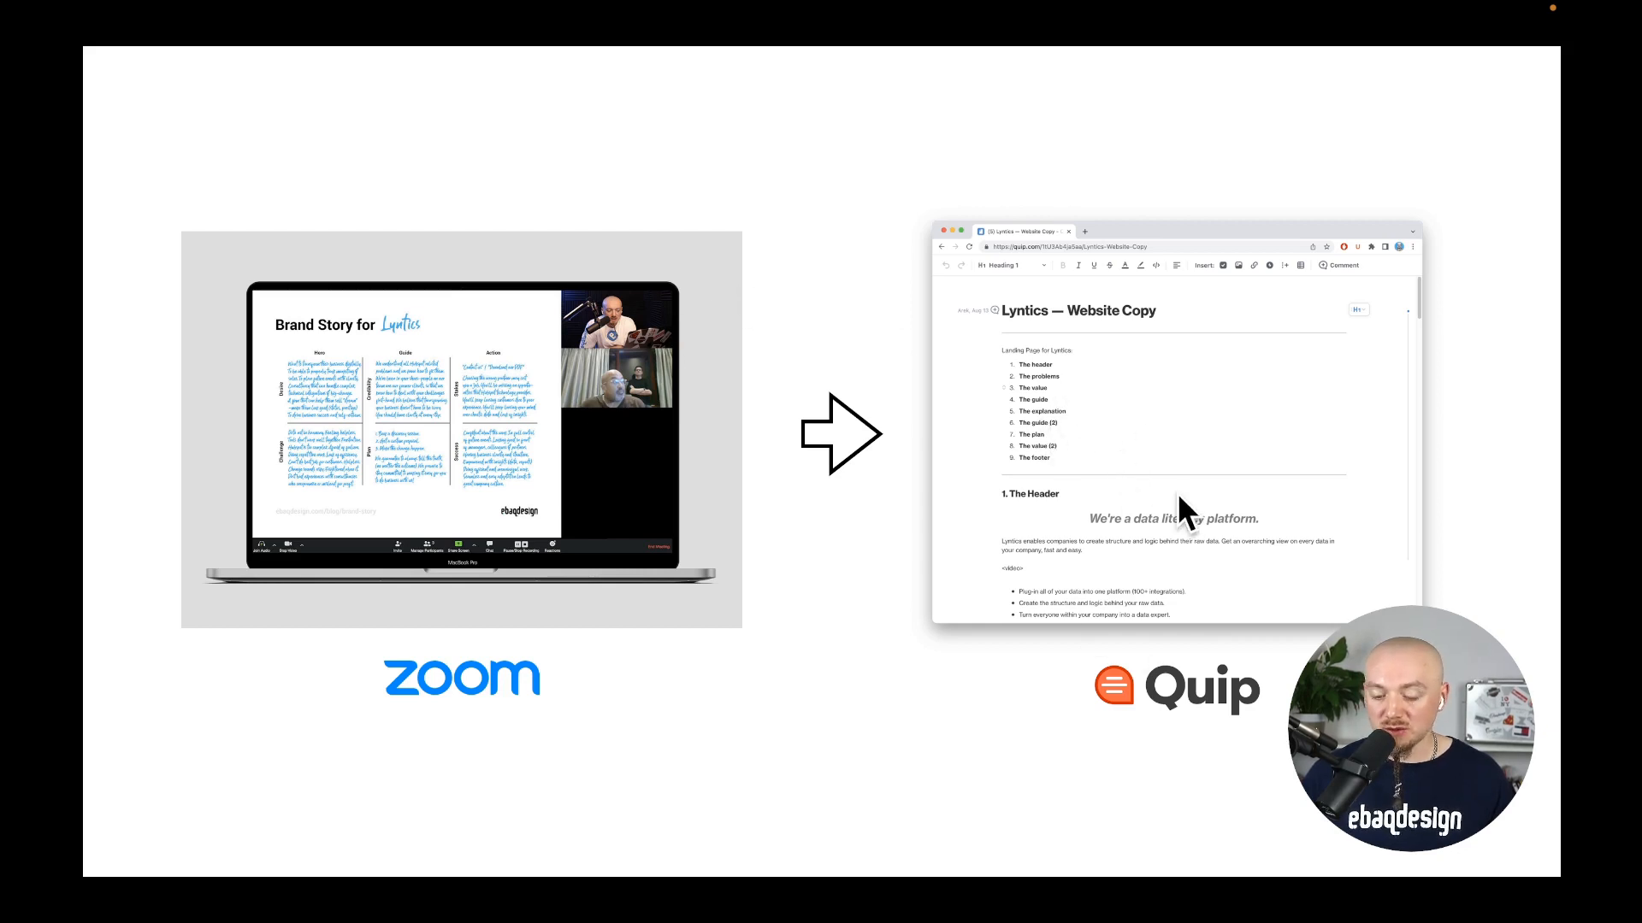
pyautogui.moveTo(1089, 397)
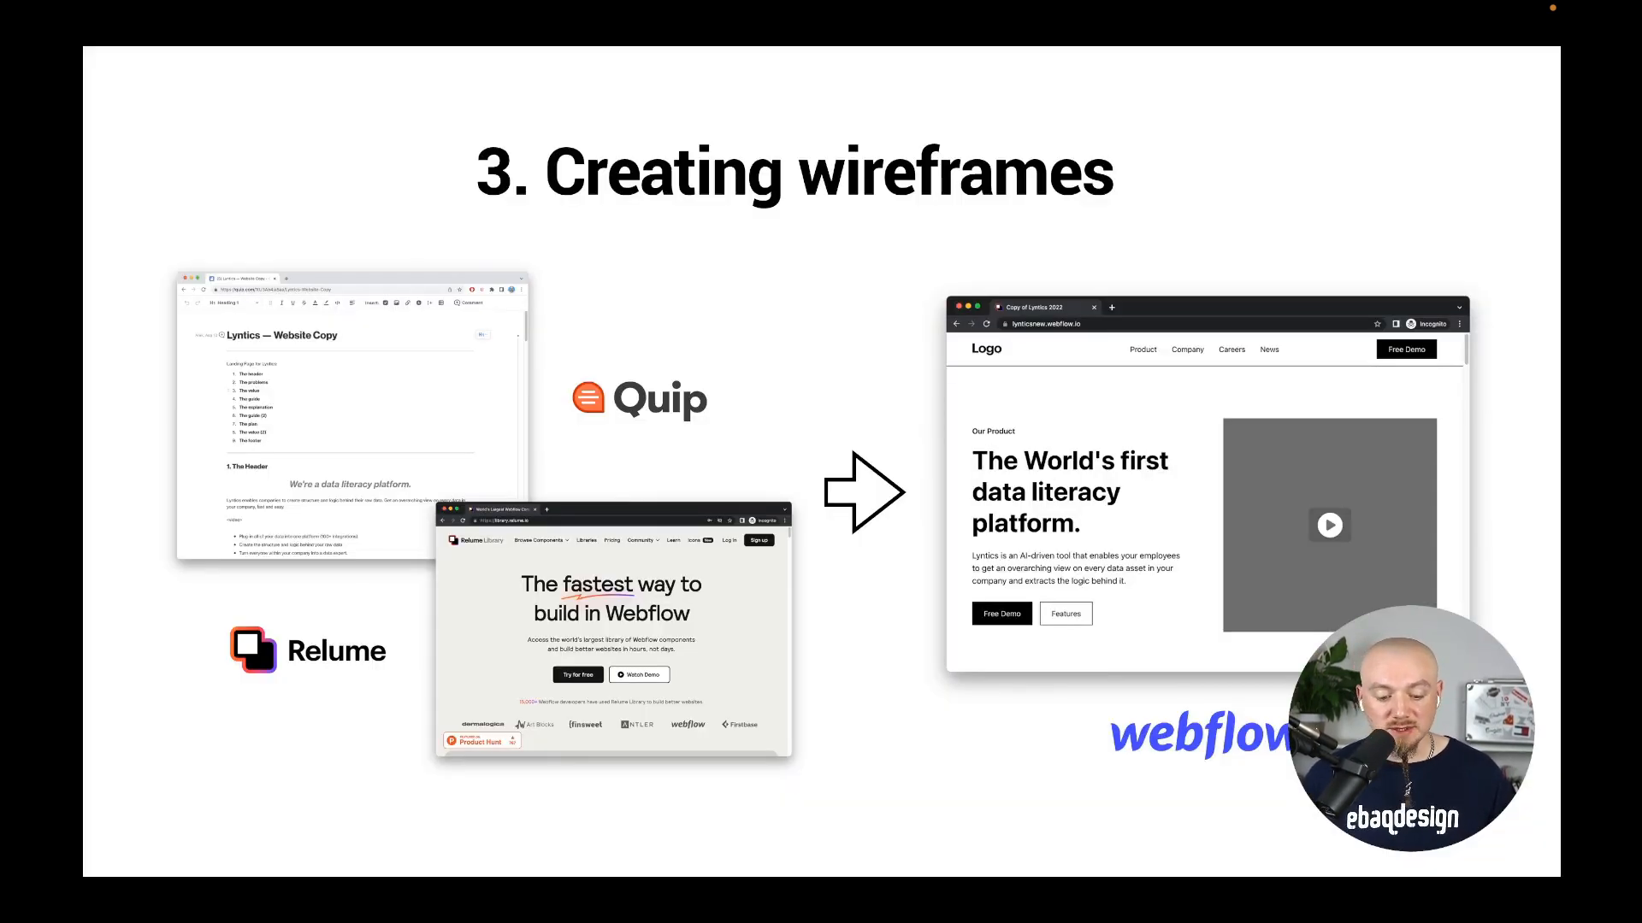
pyautogui.moveTo(372, 382)
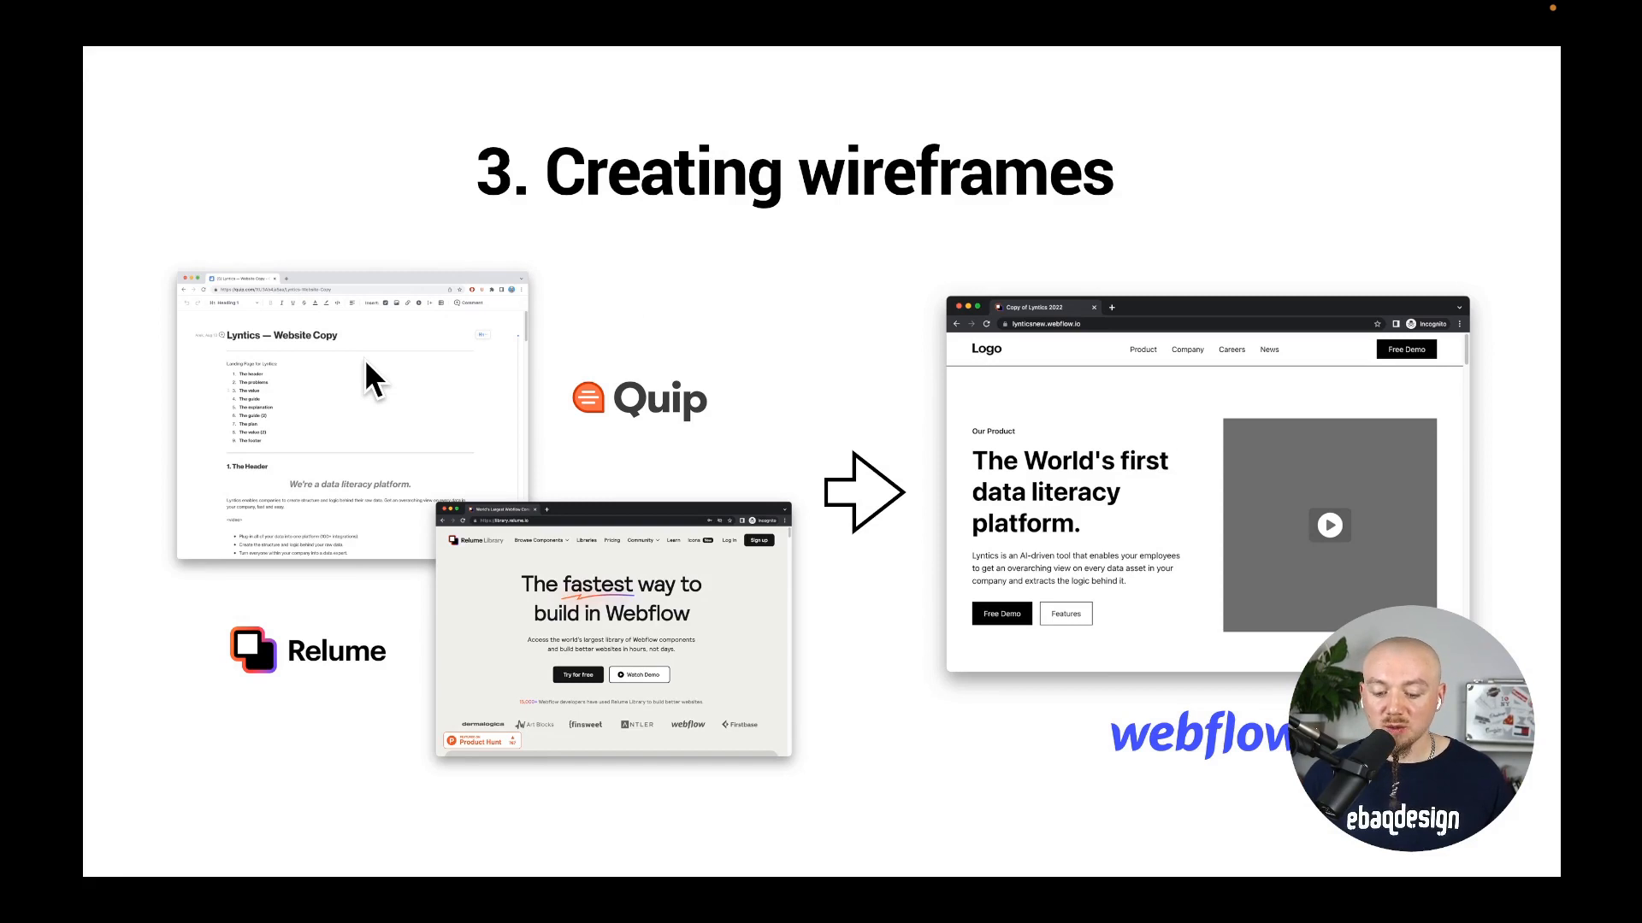
pyautogui.moveTo(280, 382)
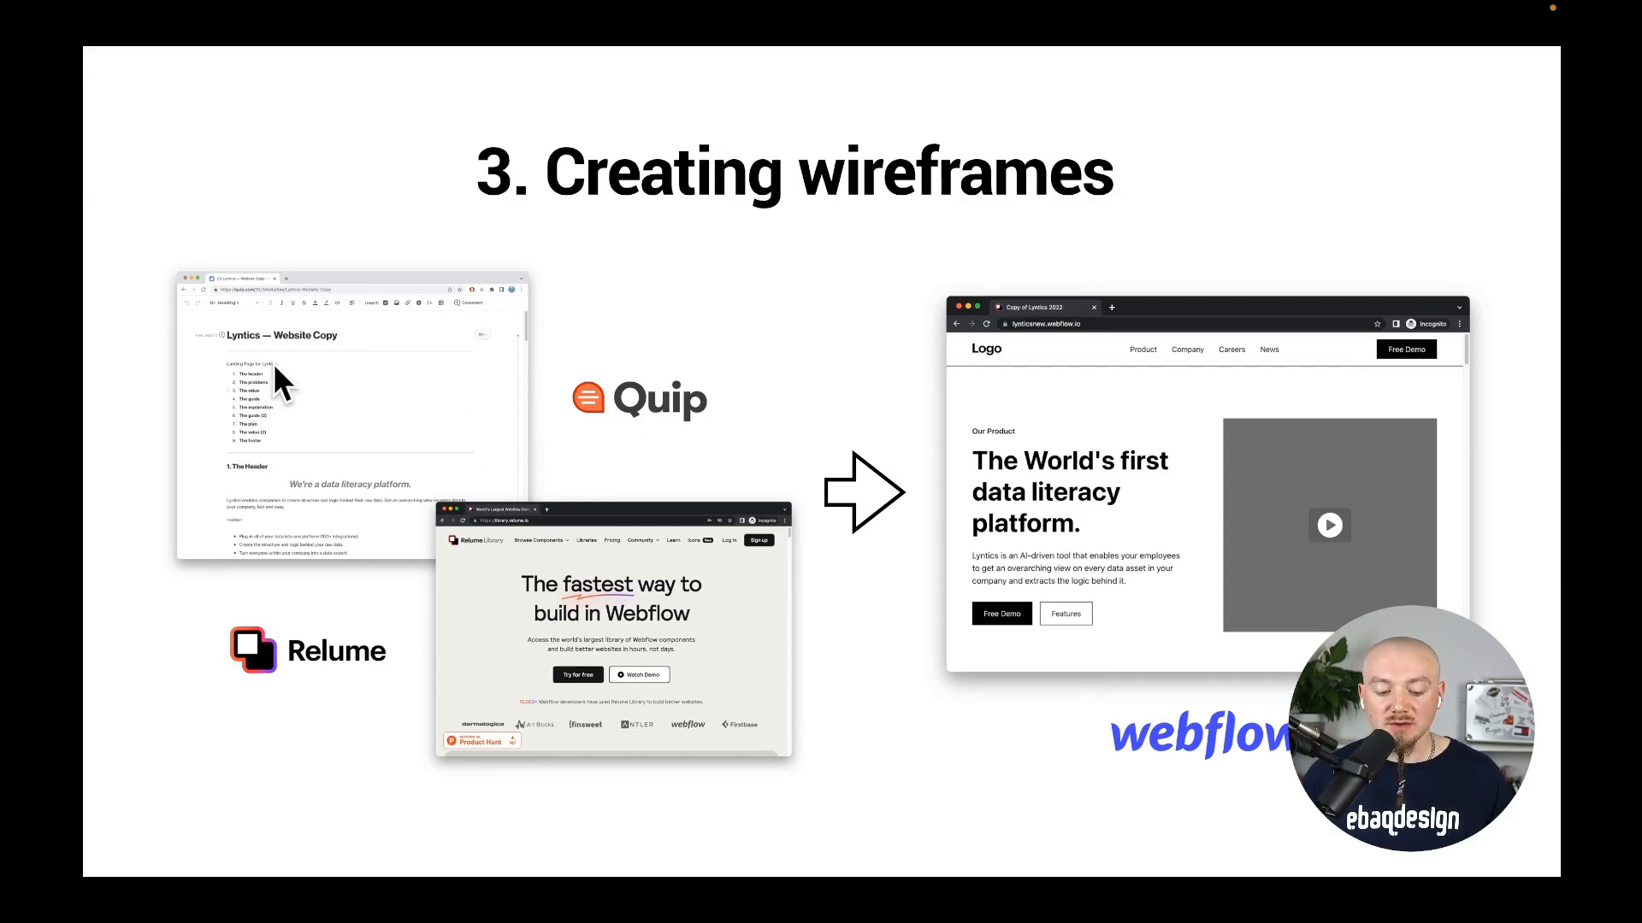
pyautogui.moveTo(308, 678)
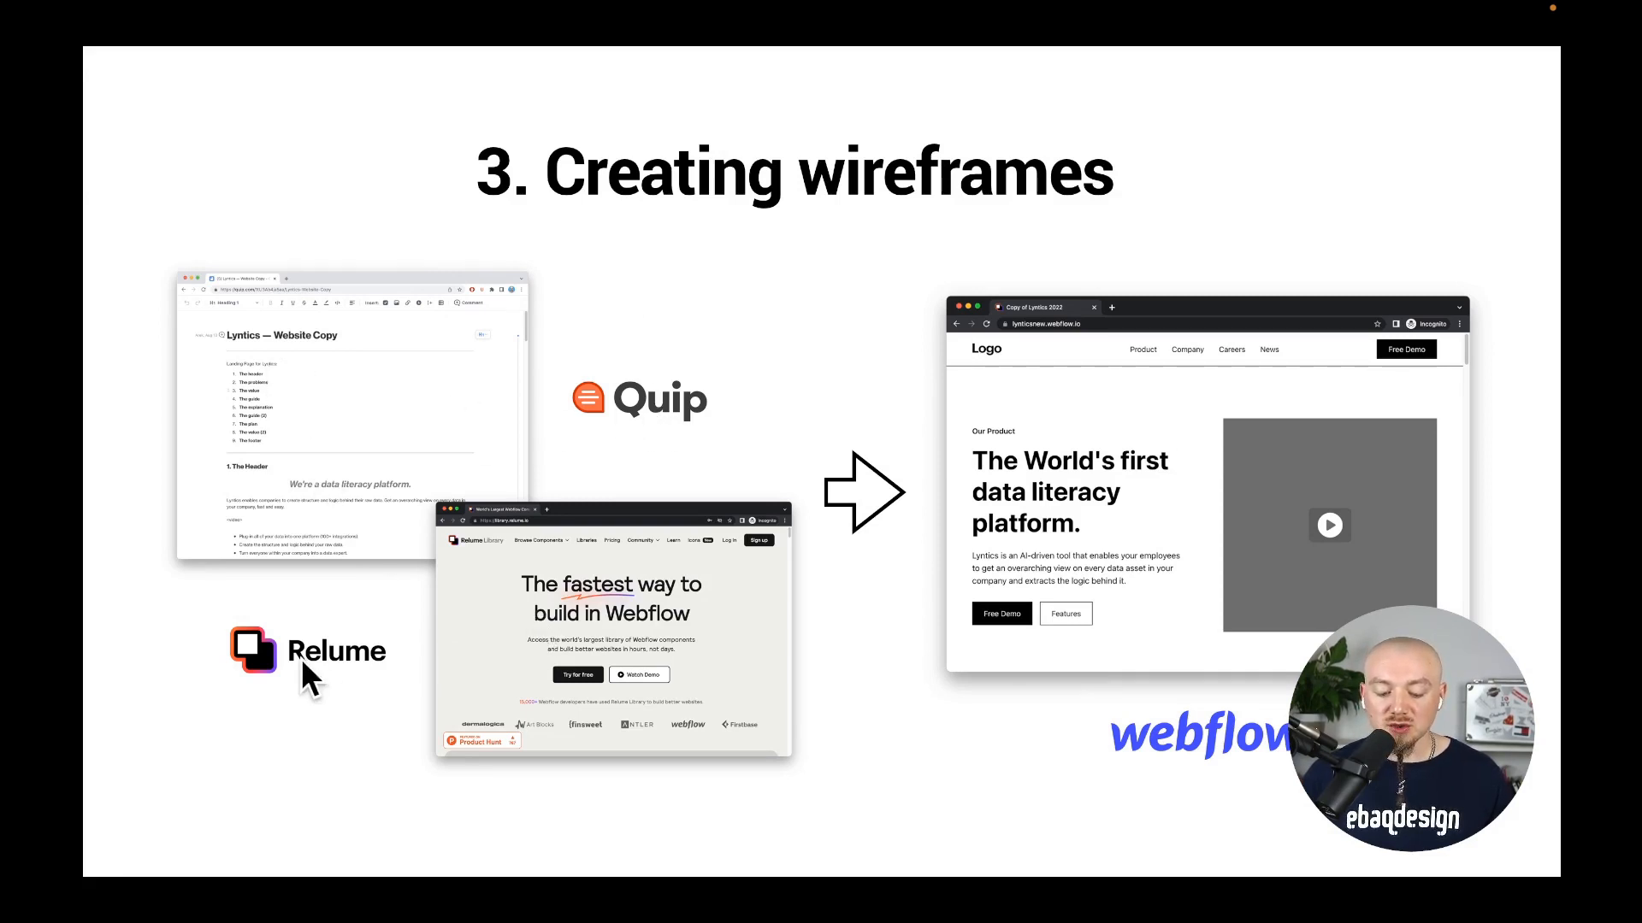
pyautogui.moveTo(696, 602)
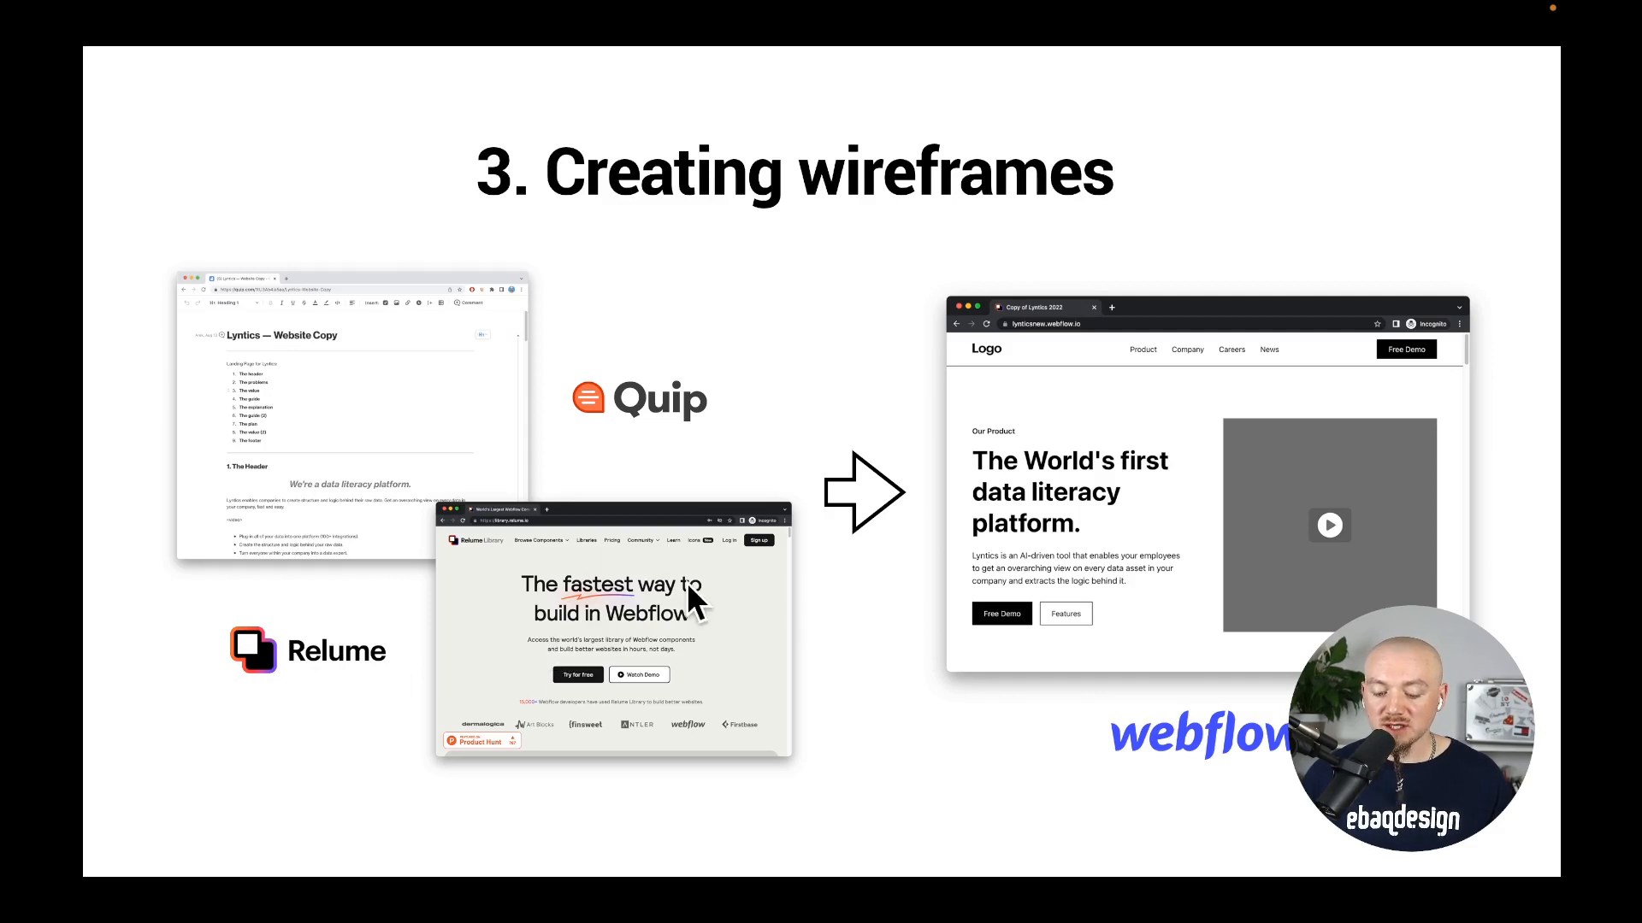
pyautogui.moveTo(979, 456)
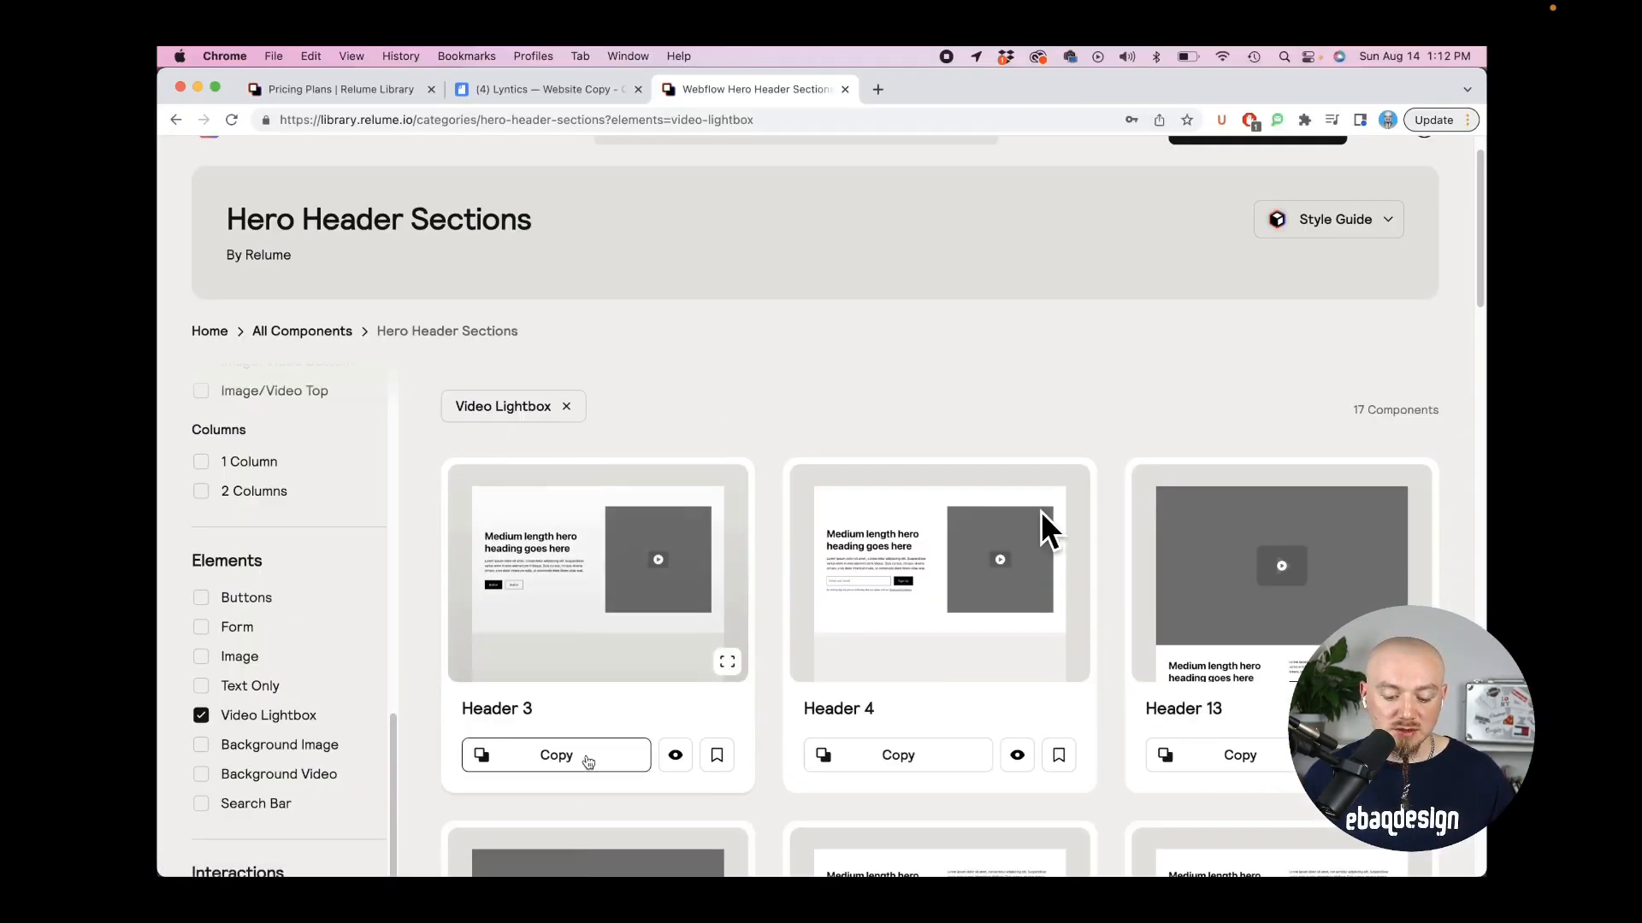
# Step: Copy the Header 3 section, return to the Webflow hero, and select its placeholder paragraph
pyautogui.click(555, 755)
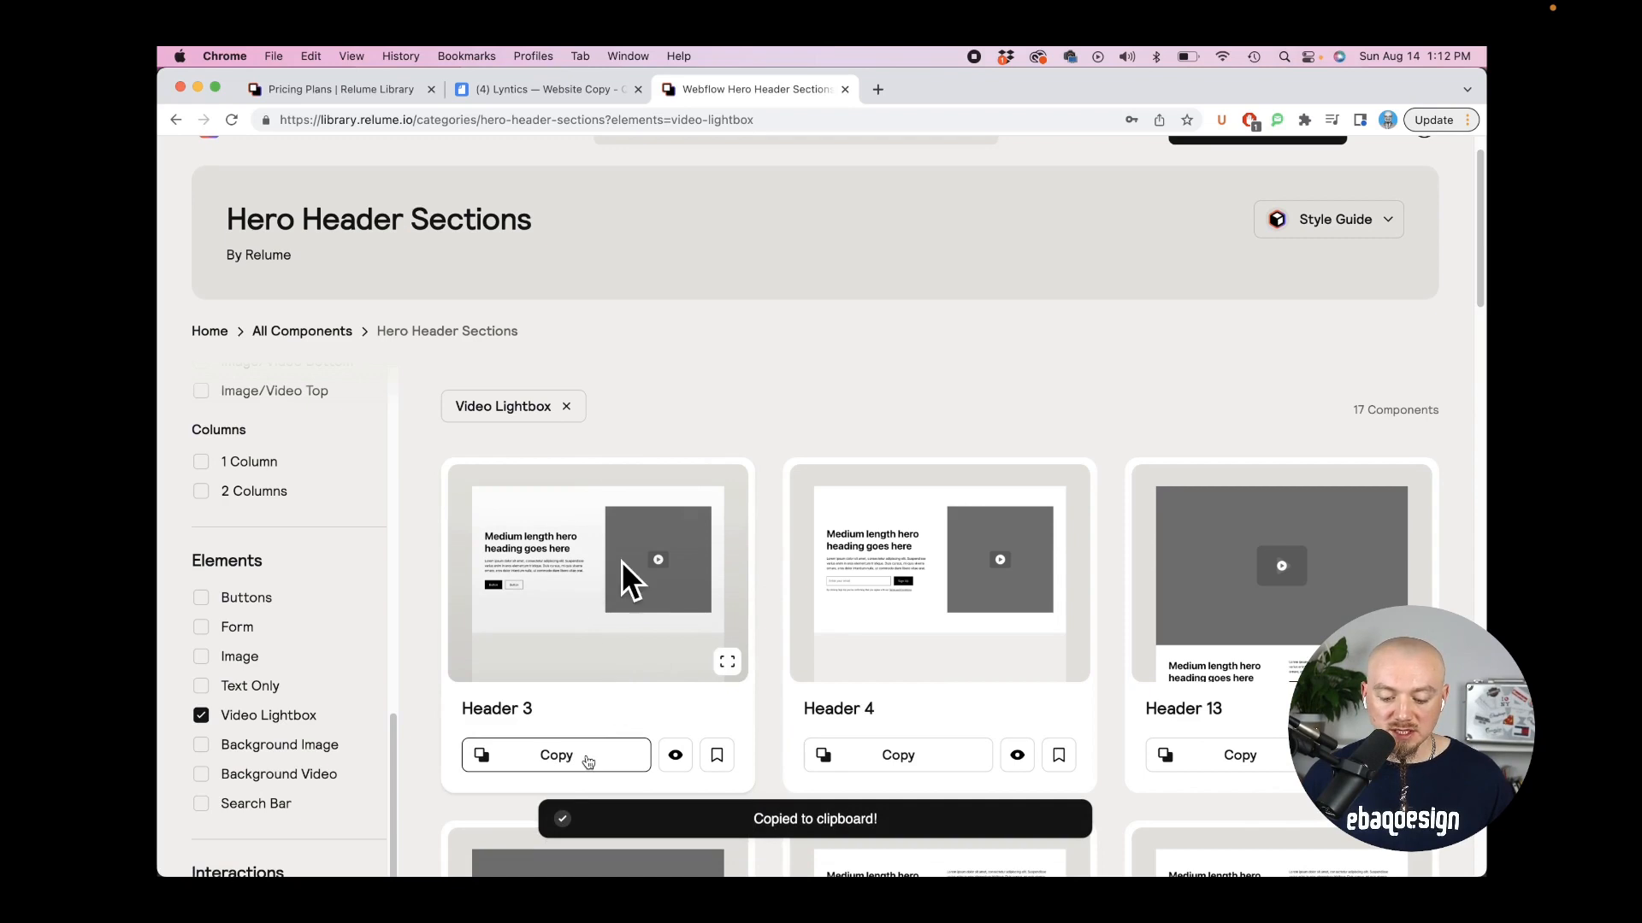
pyautogui.click(755, 89)
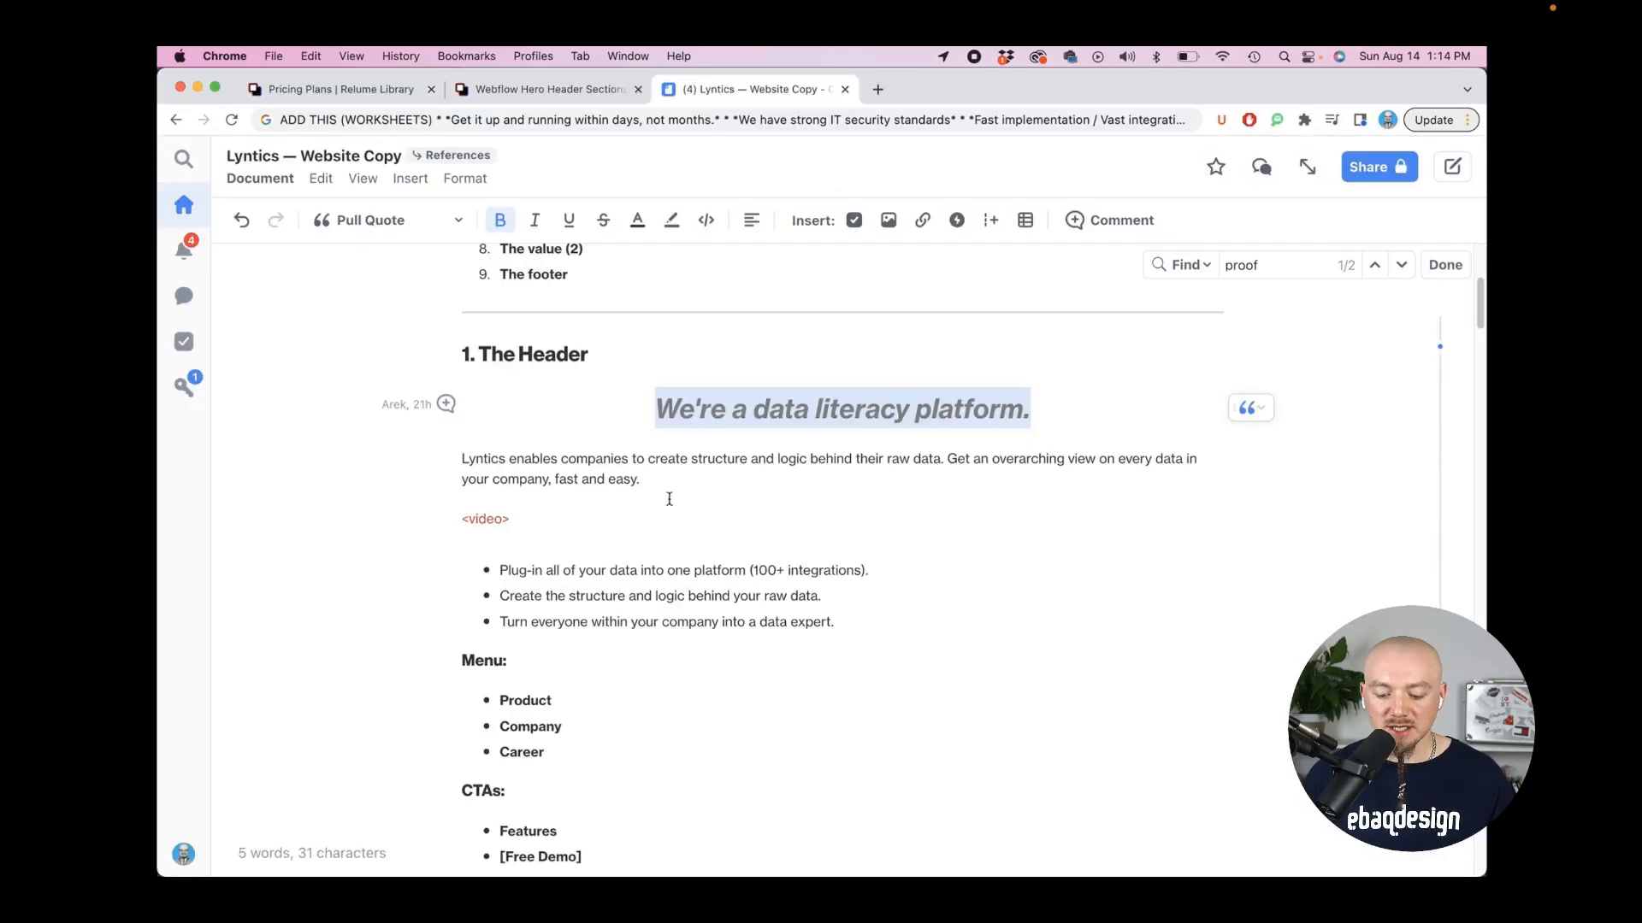
pyautogui.click(545, 89)
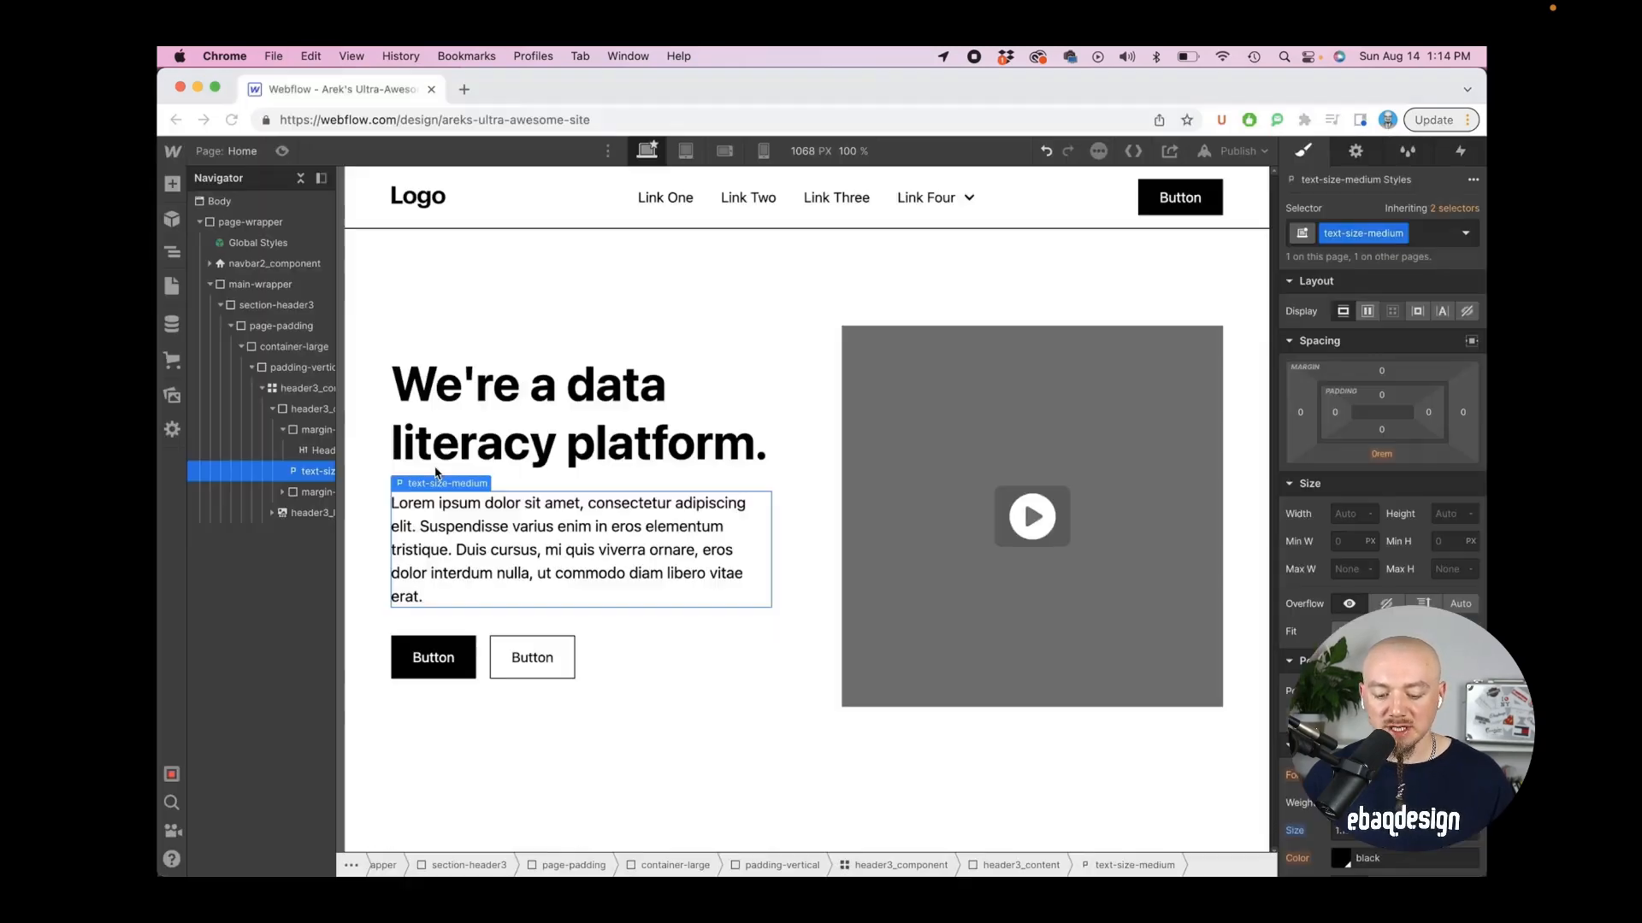
pyautogui.click(307, 388)
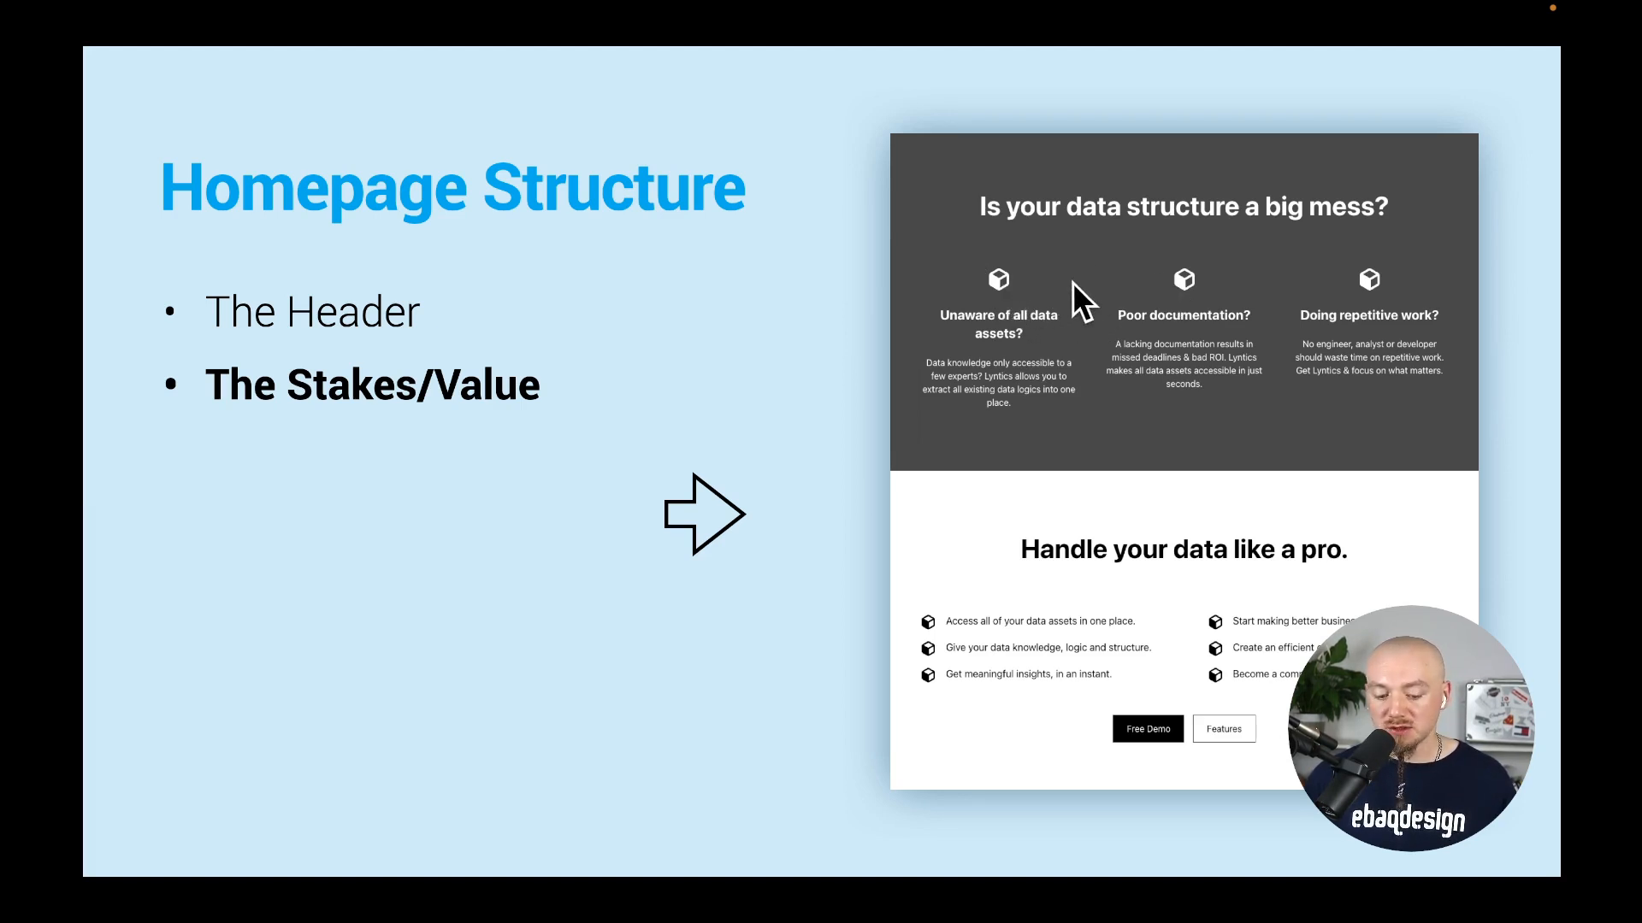
# Step: Reveal the next Homepage Structure bullets, ending on The Proof testimonial preview
pyautogui.press('right')
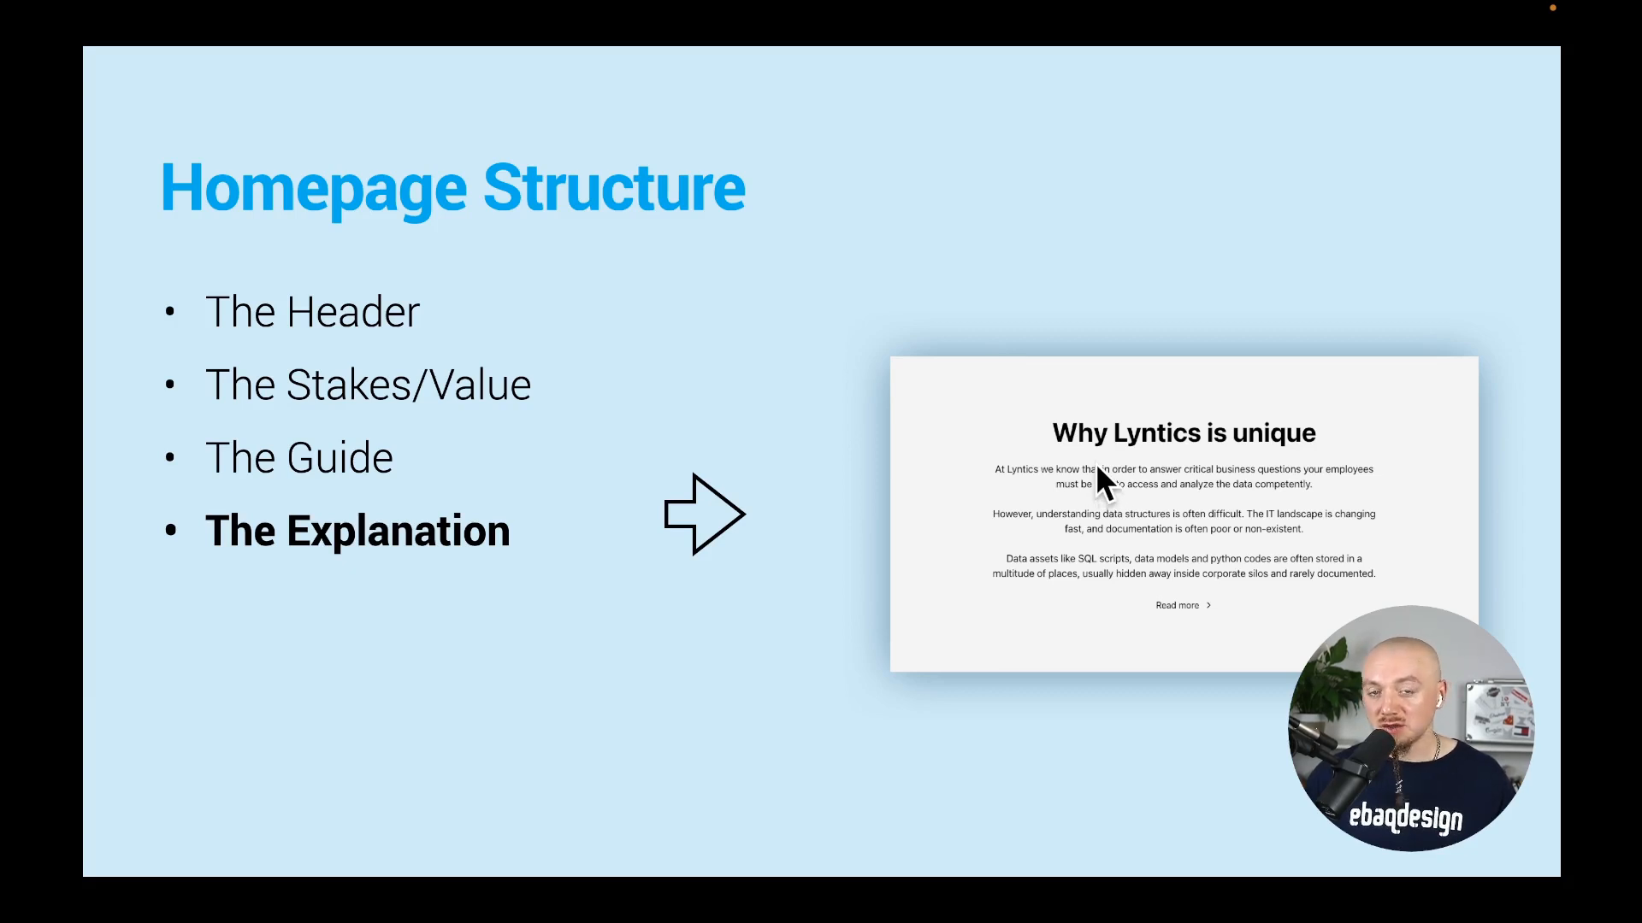
pyautogui.press('Right')
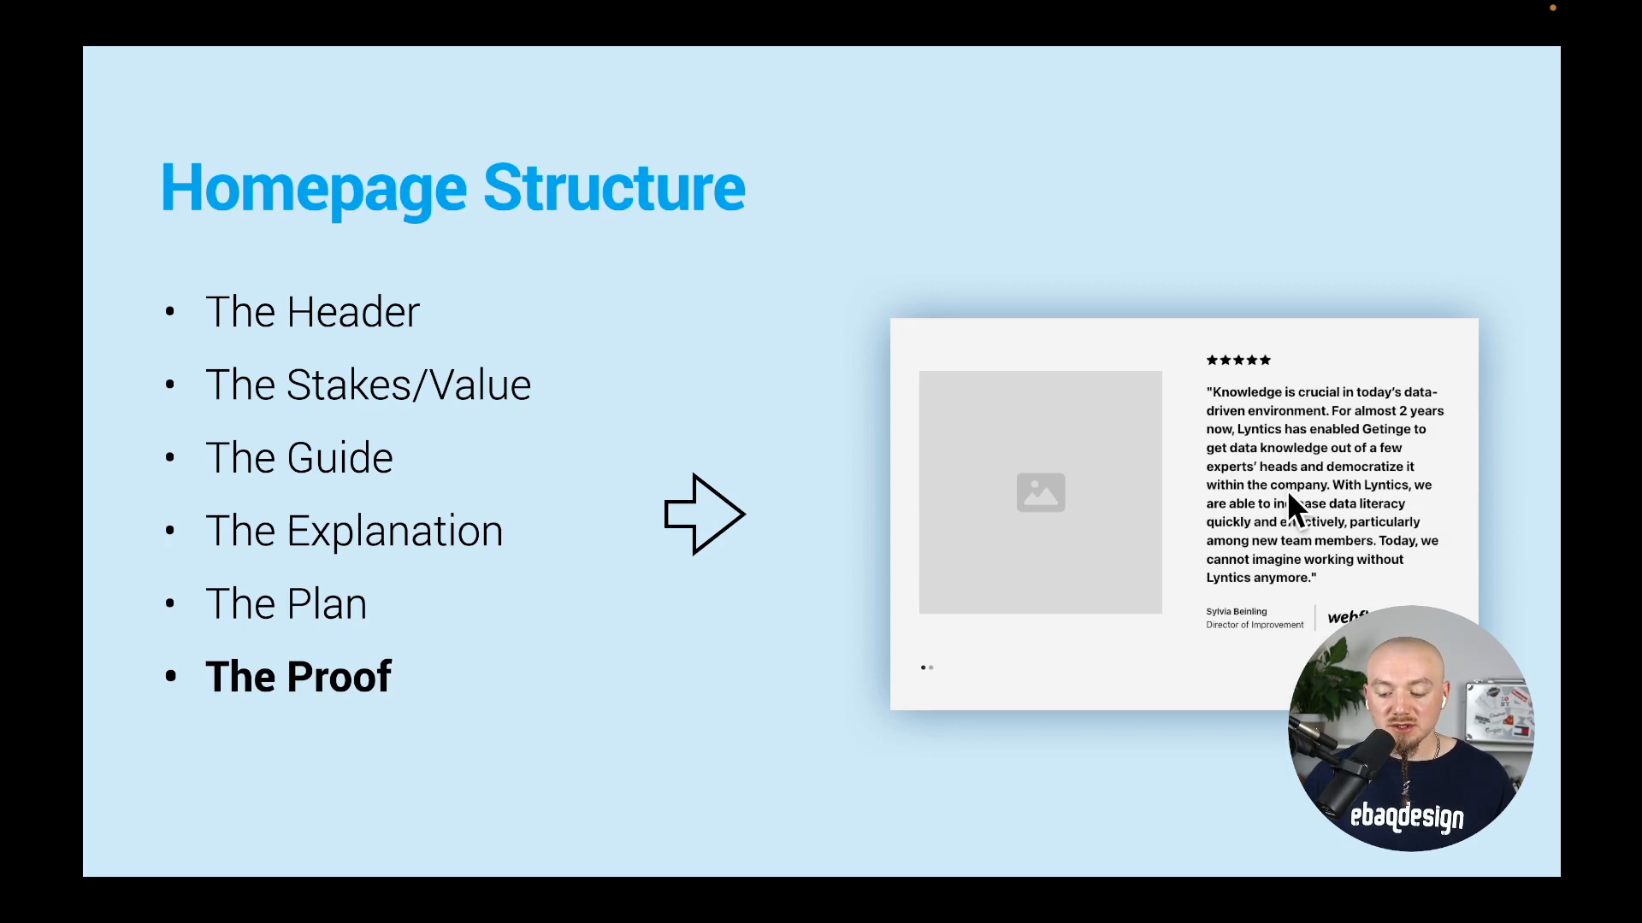
pyautogui.moveTo(1298, 451)
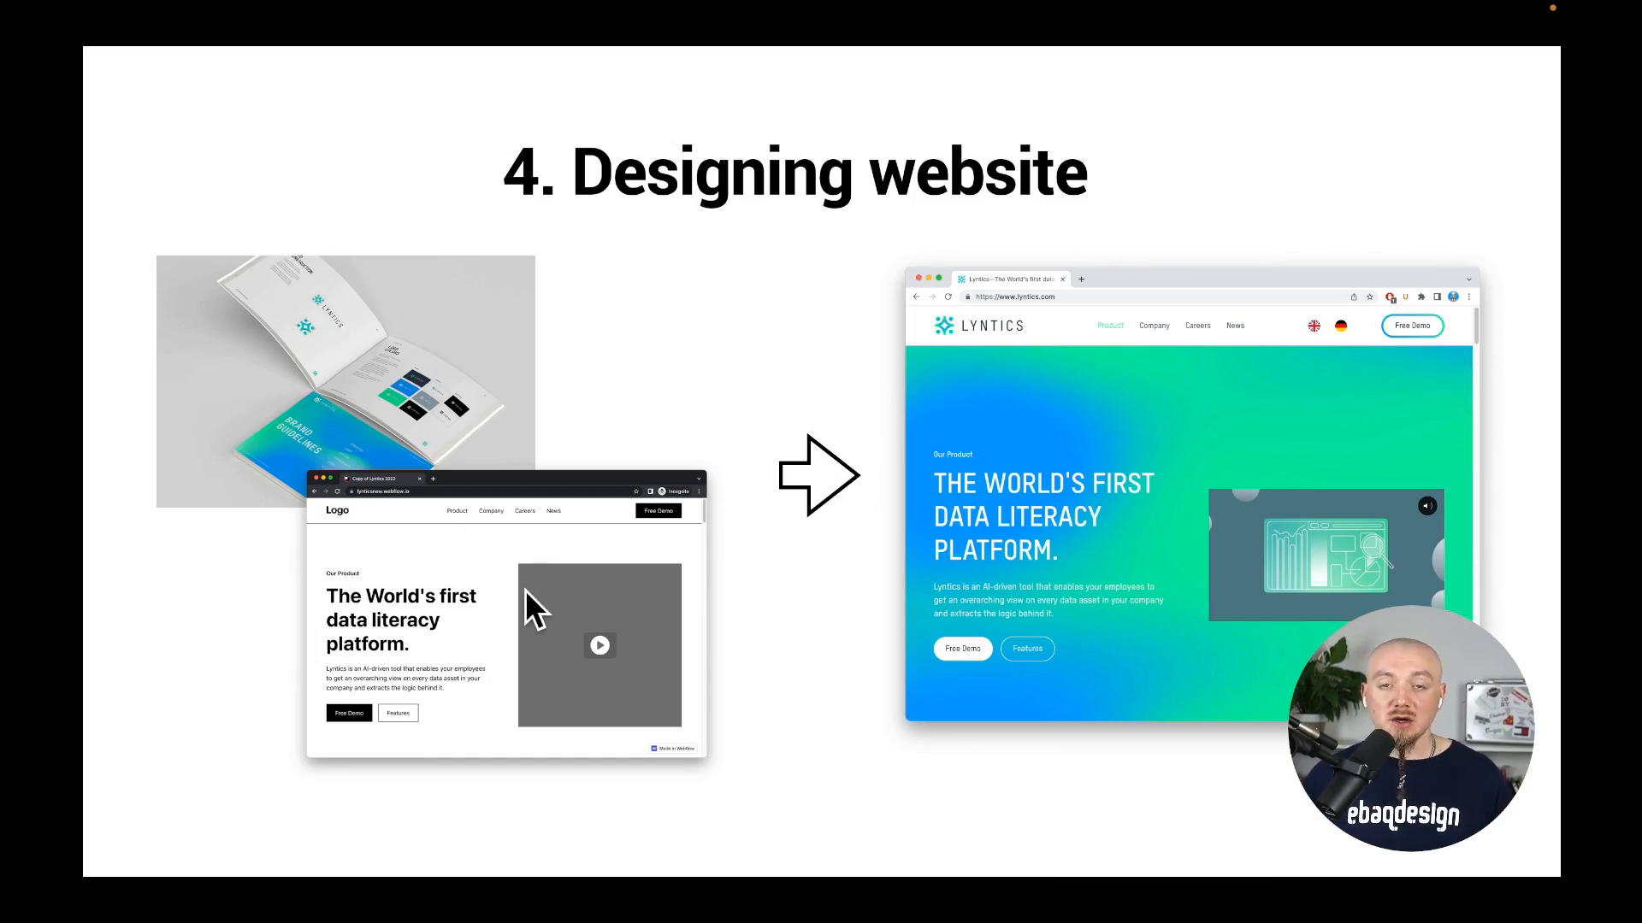
pyautogui.moveTo(382, 377)
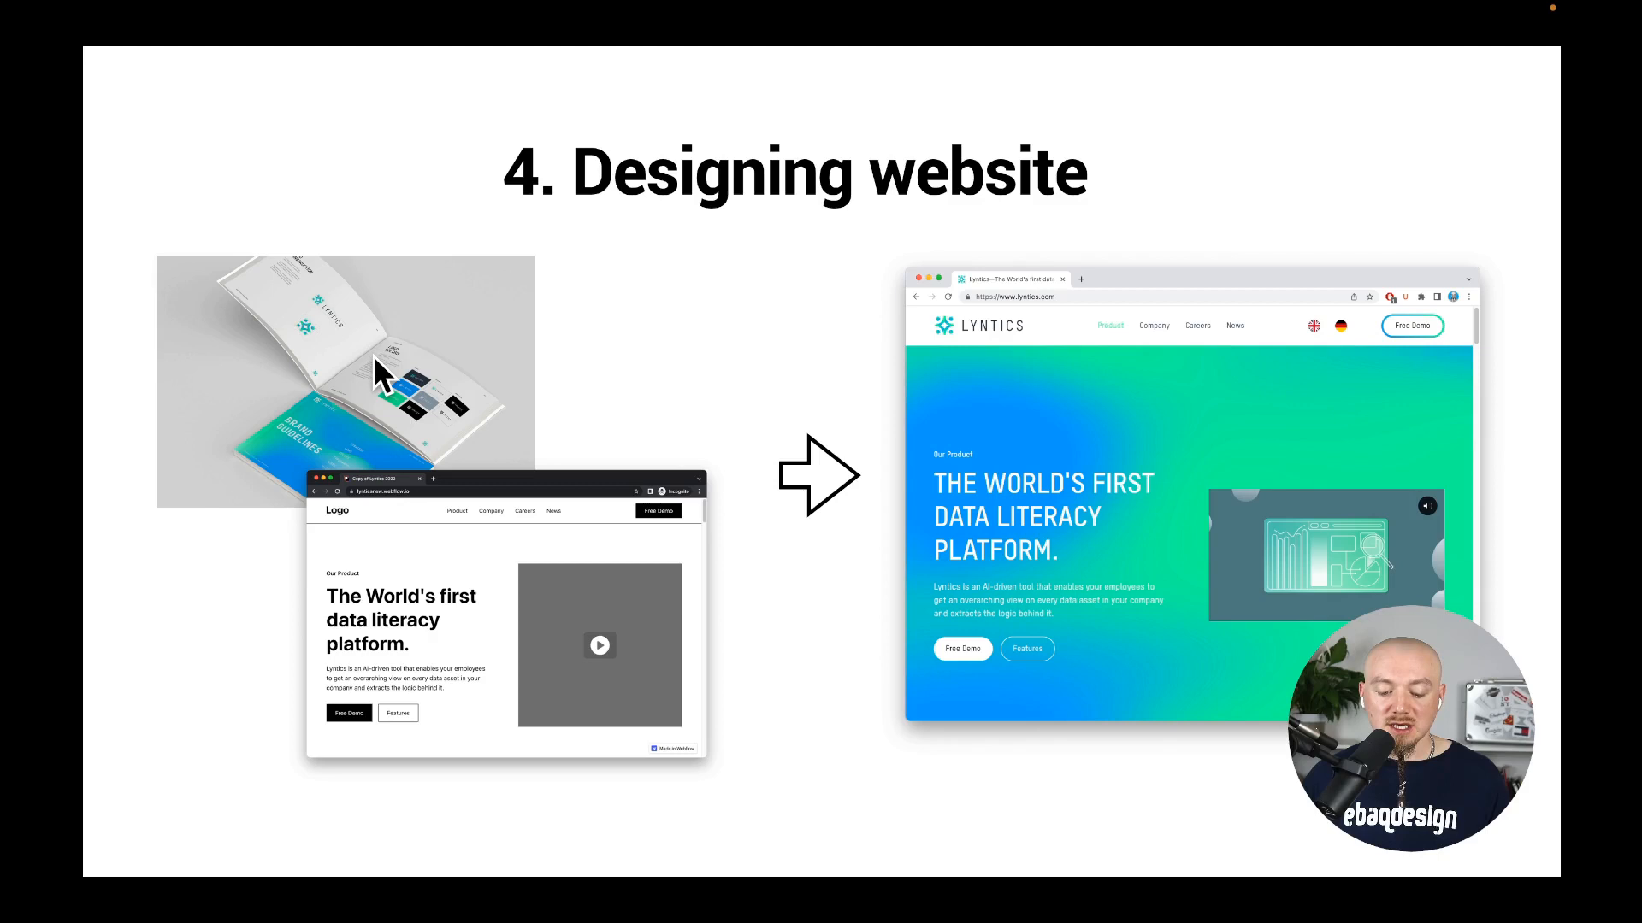
pyautogui.moveTo(503, 591)
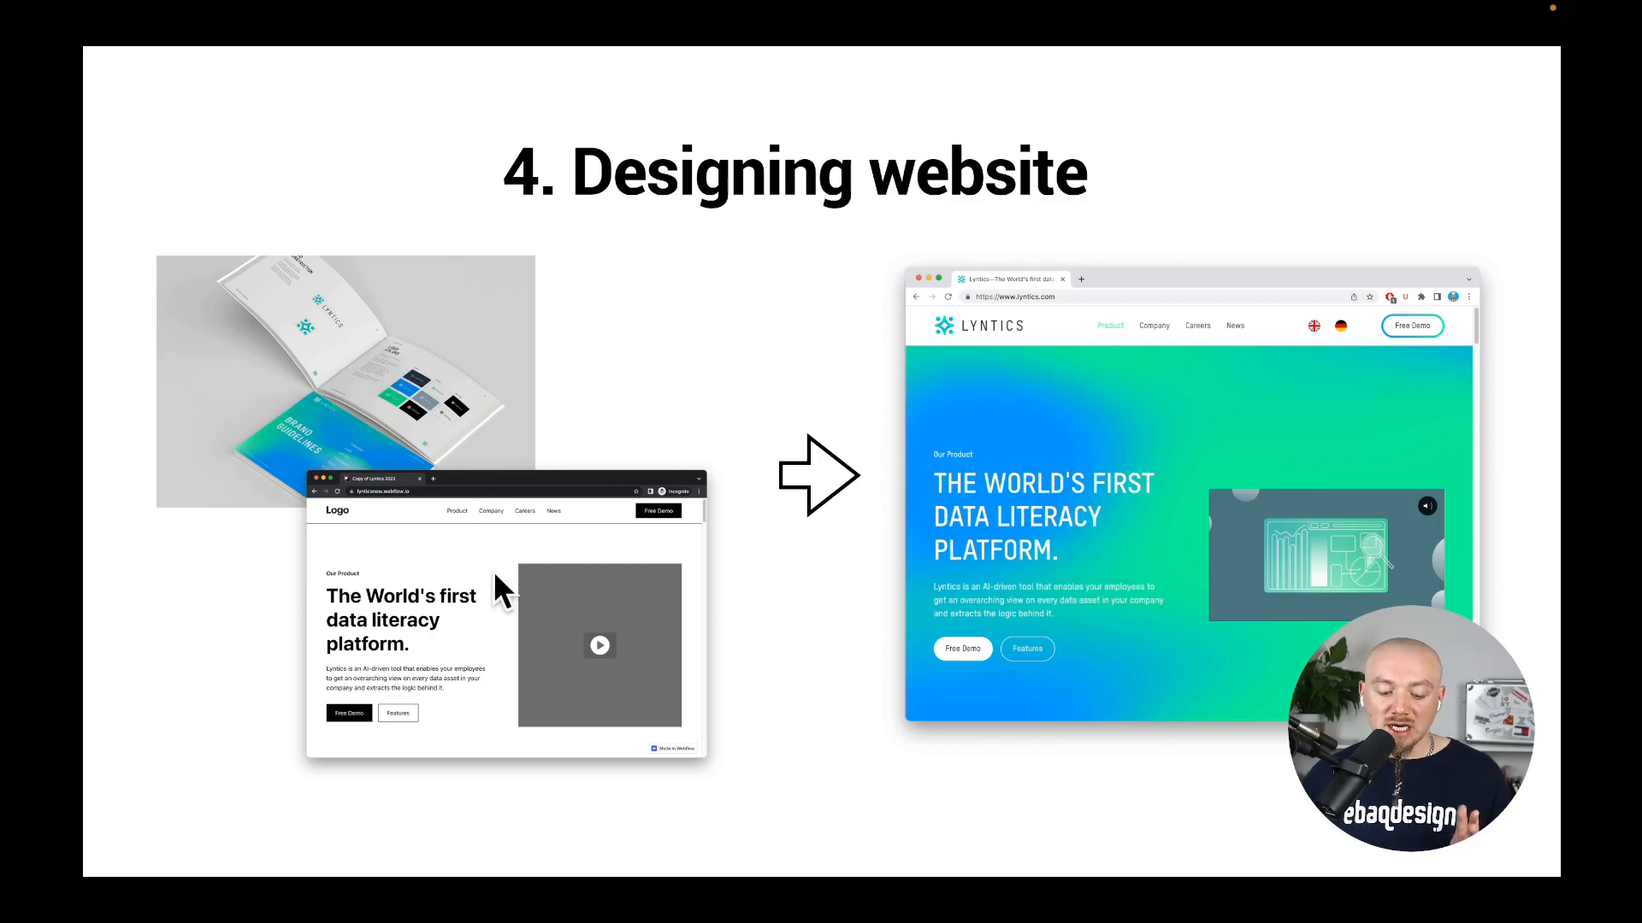
pyautogui.moveTo(1119, 528)
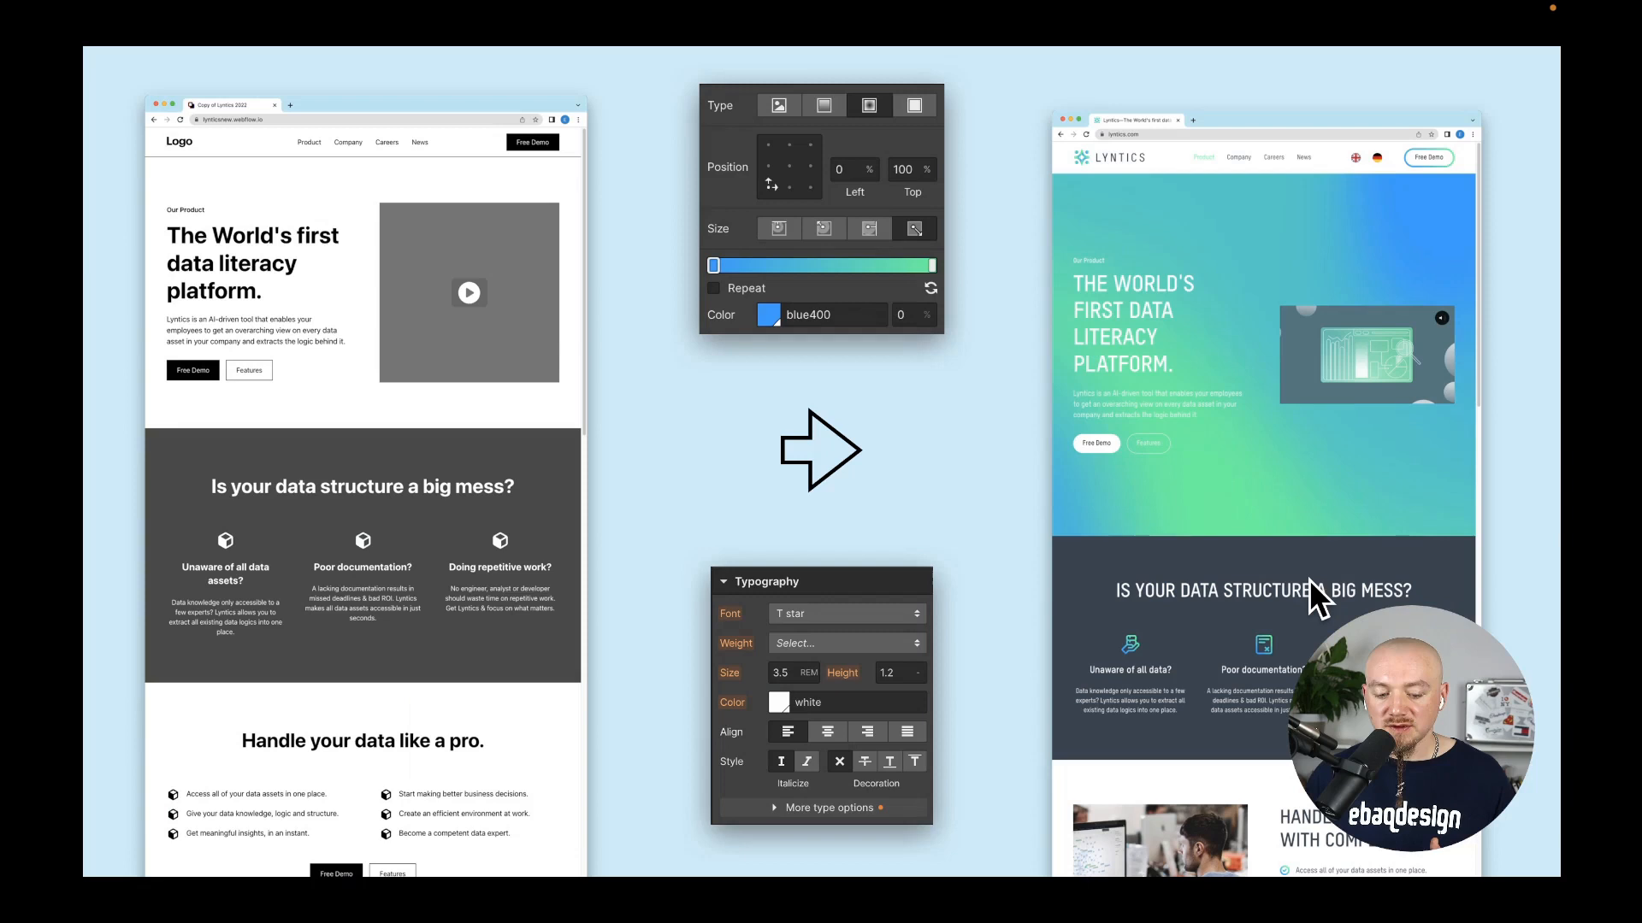
pyautogui.moveTo(429, 504)
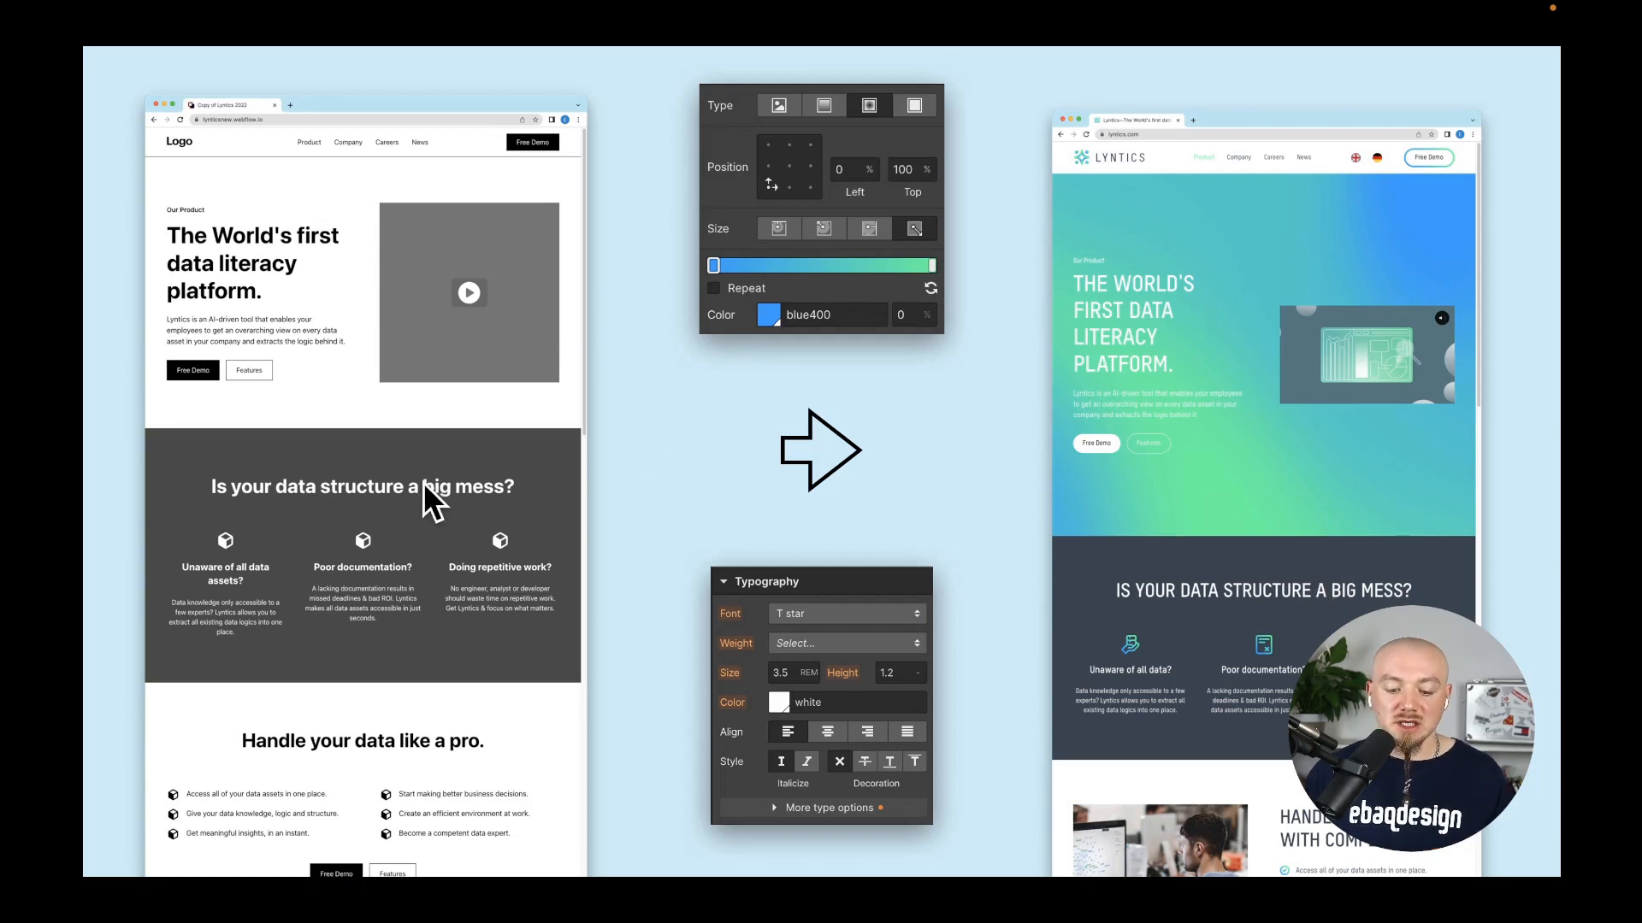
pyautogui.moveTo(470, 355)
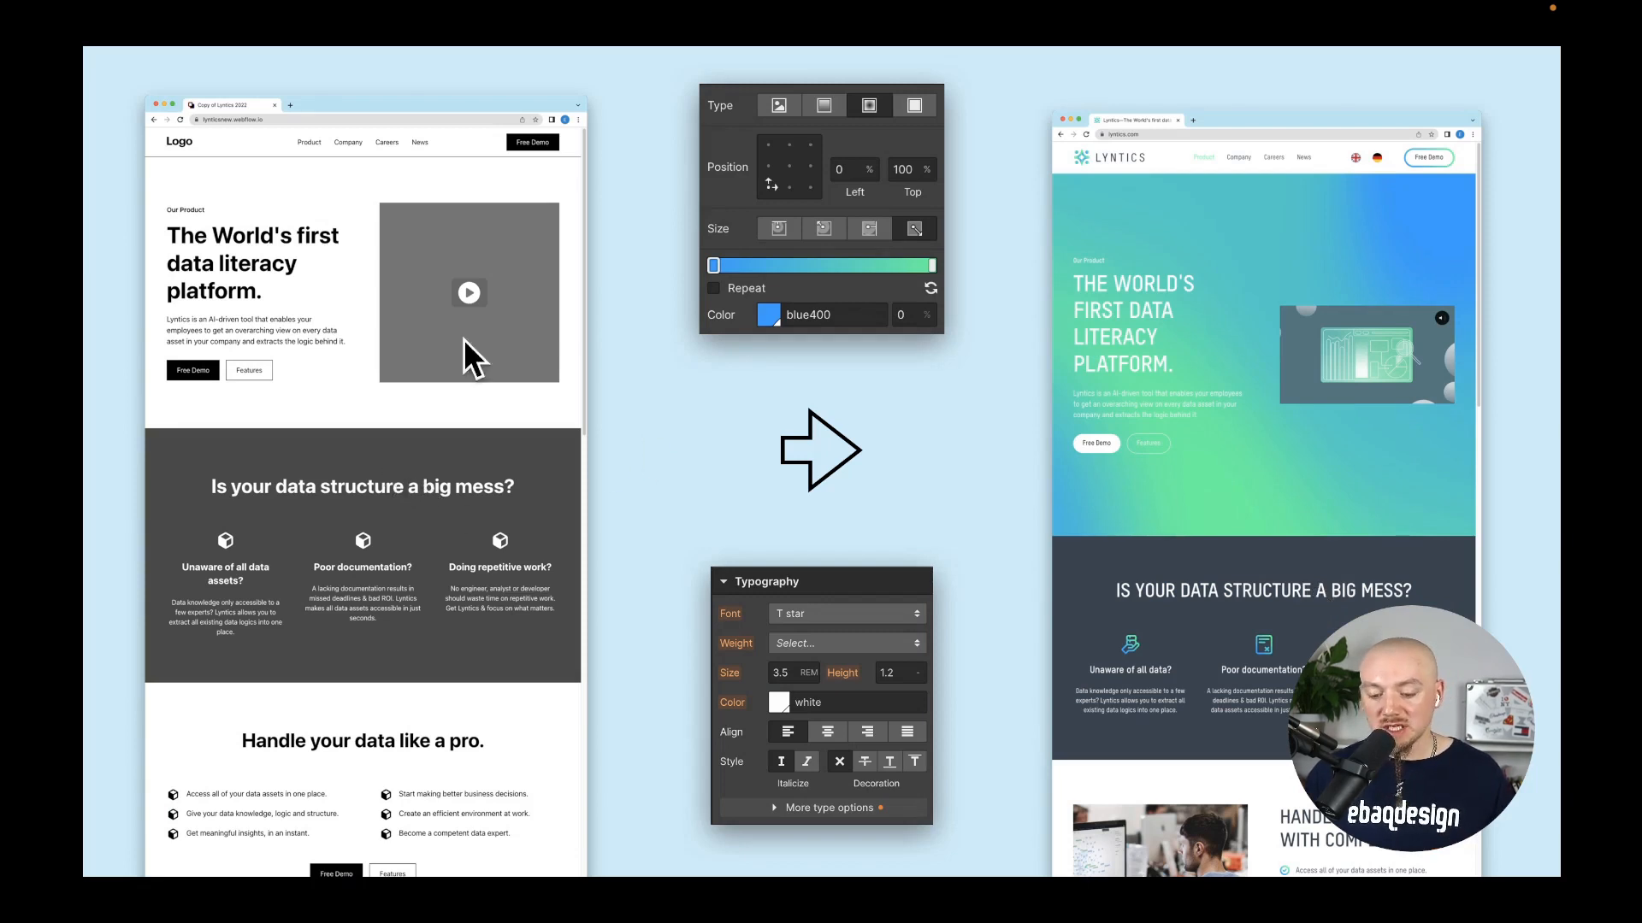
pyautogui.moveTo(1256, 424)
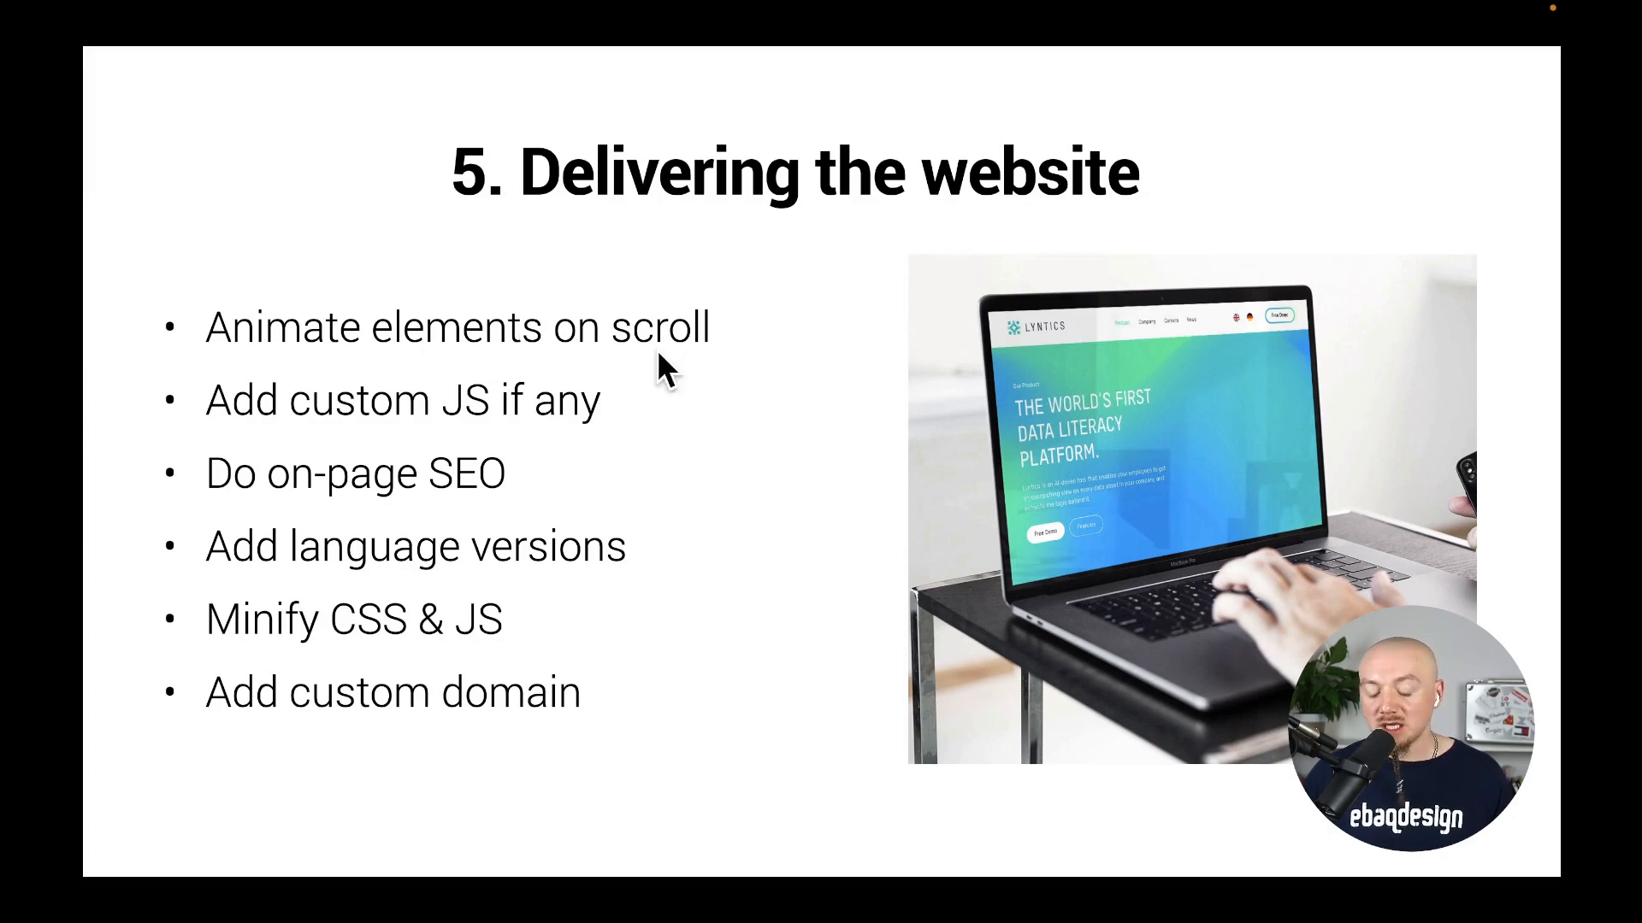
pyautogui.moveTo(442, 596)
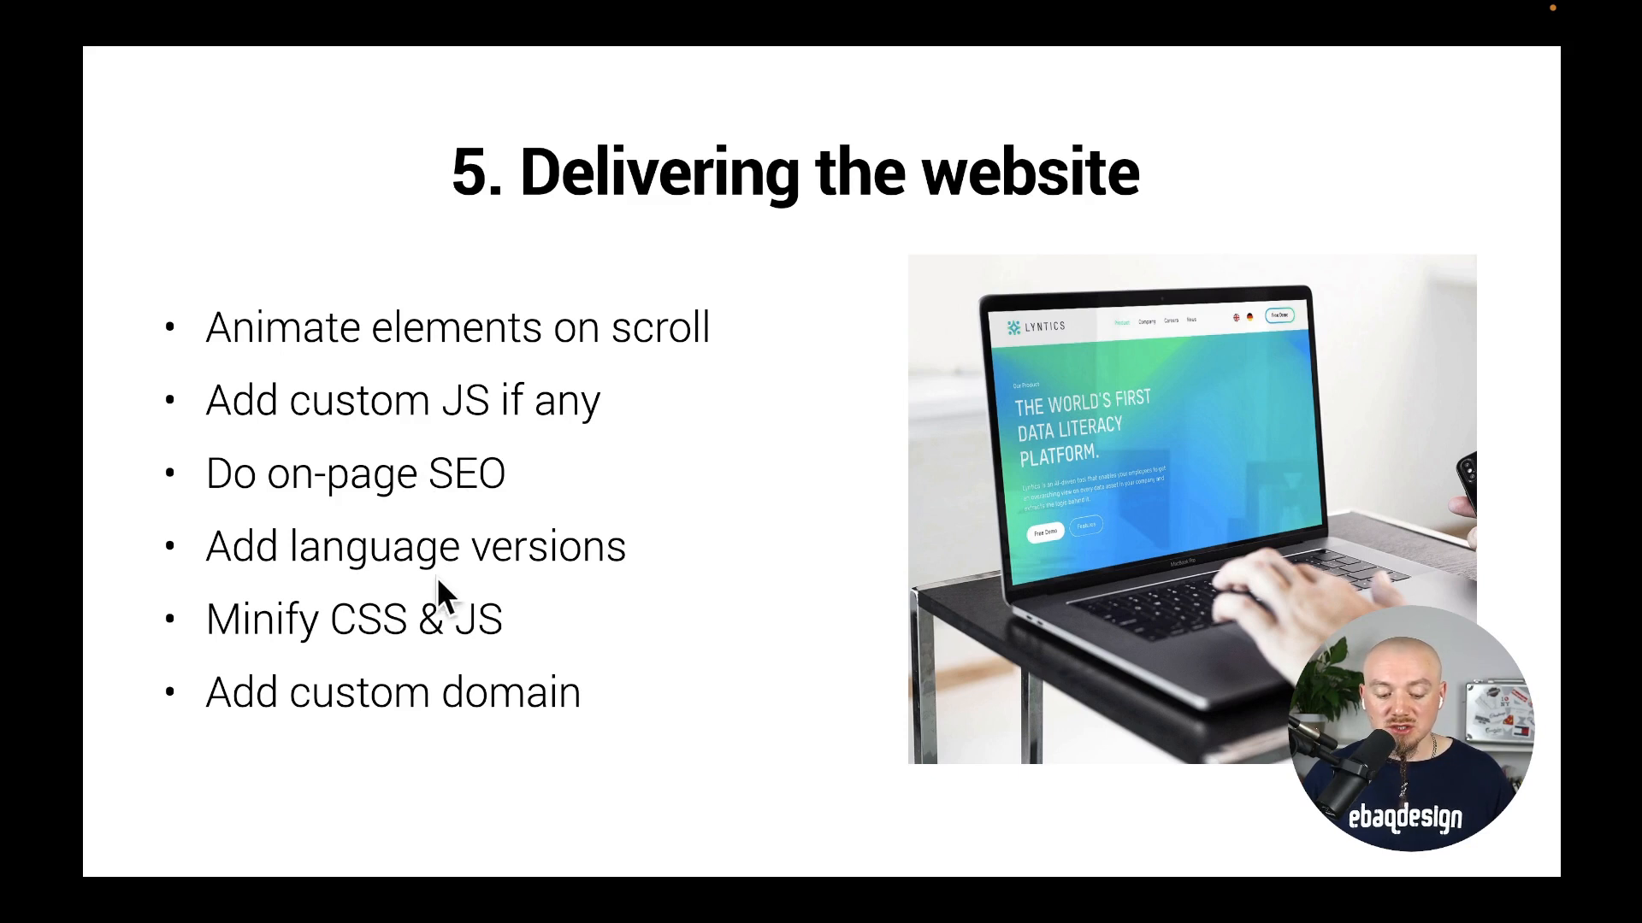
pyautogui.moveTo(482, 633)
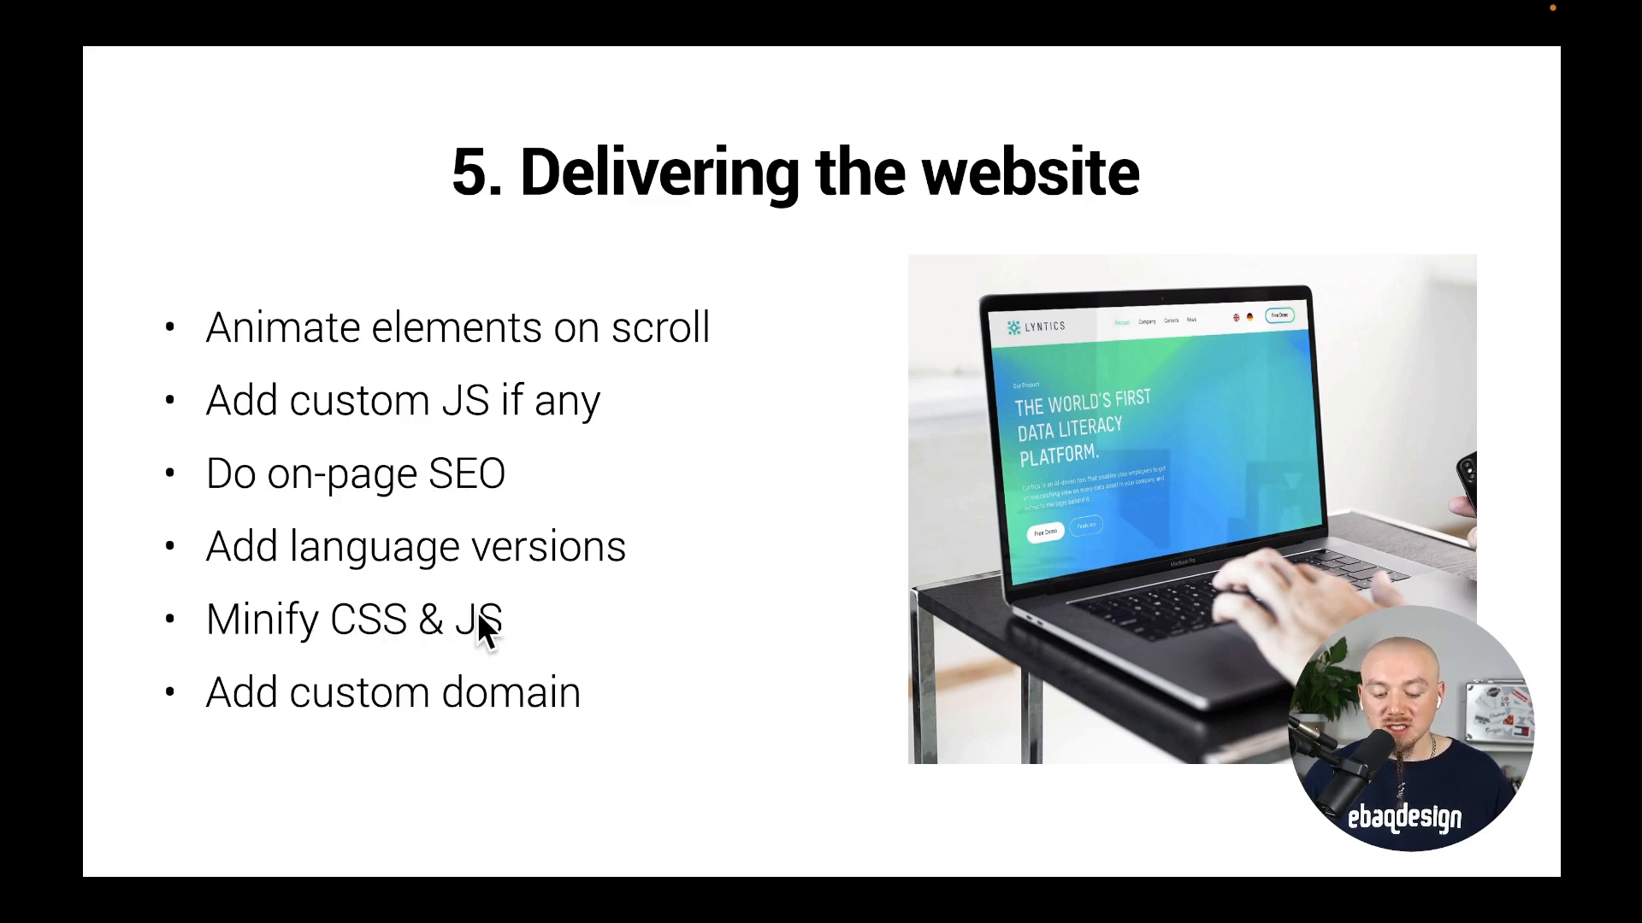
pyautogui.moveTo(411, 687)
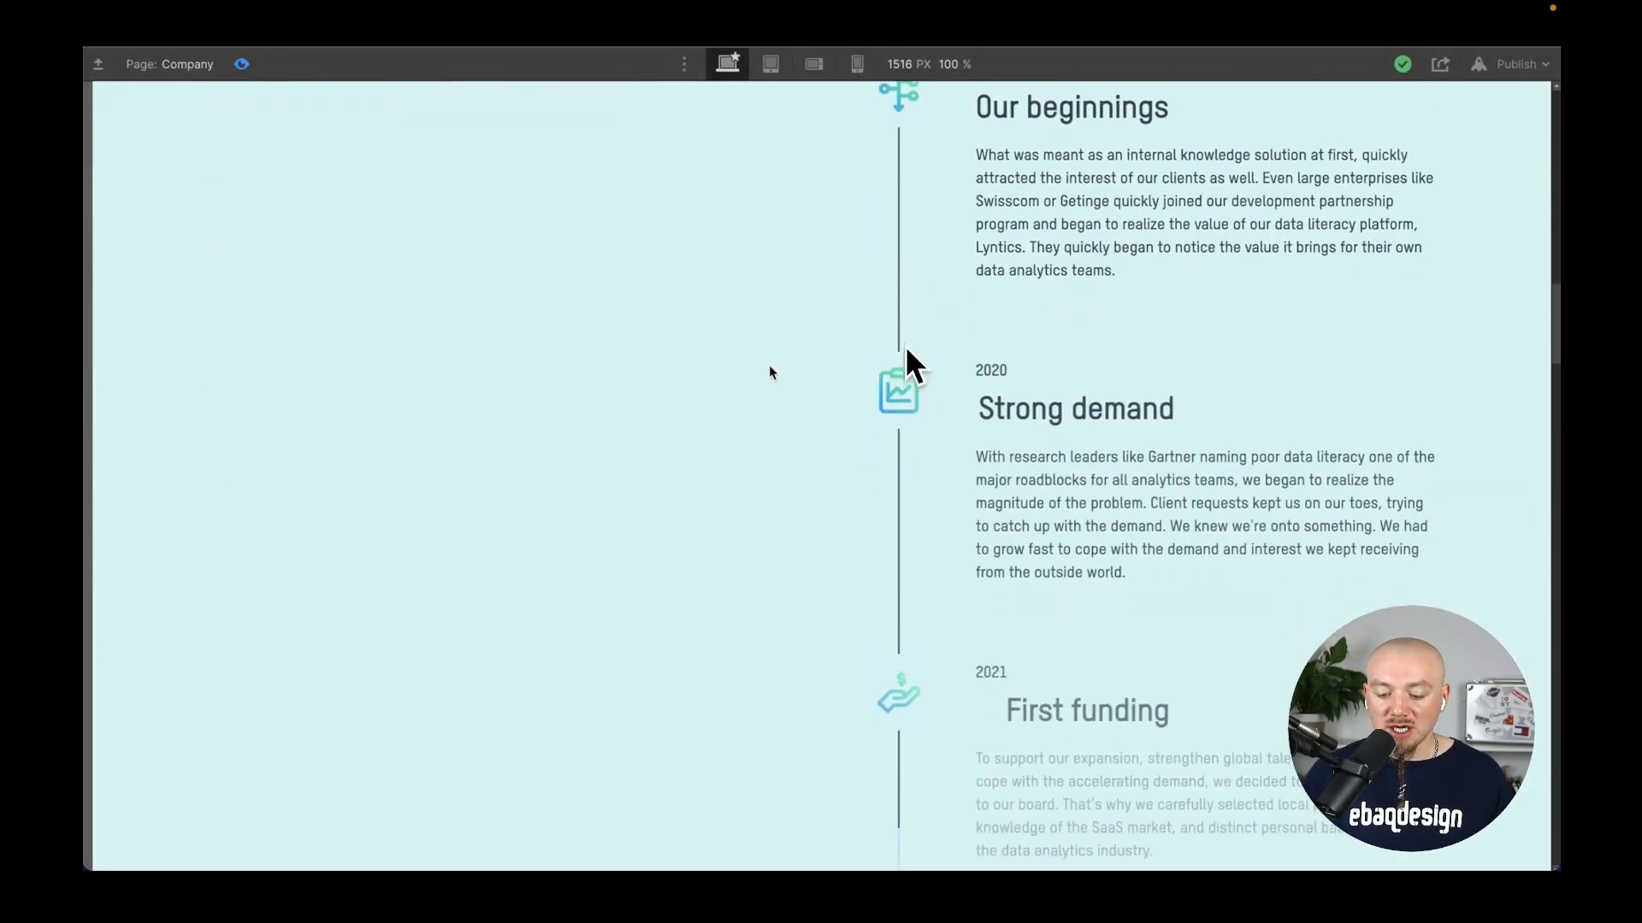
# Step: Scroll the Company page to the Our beginnings / Strong demand / First funding timeline
pyautogui.scroll(-3)
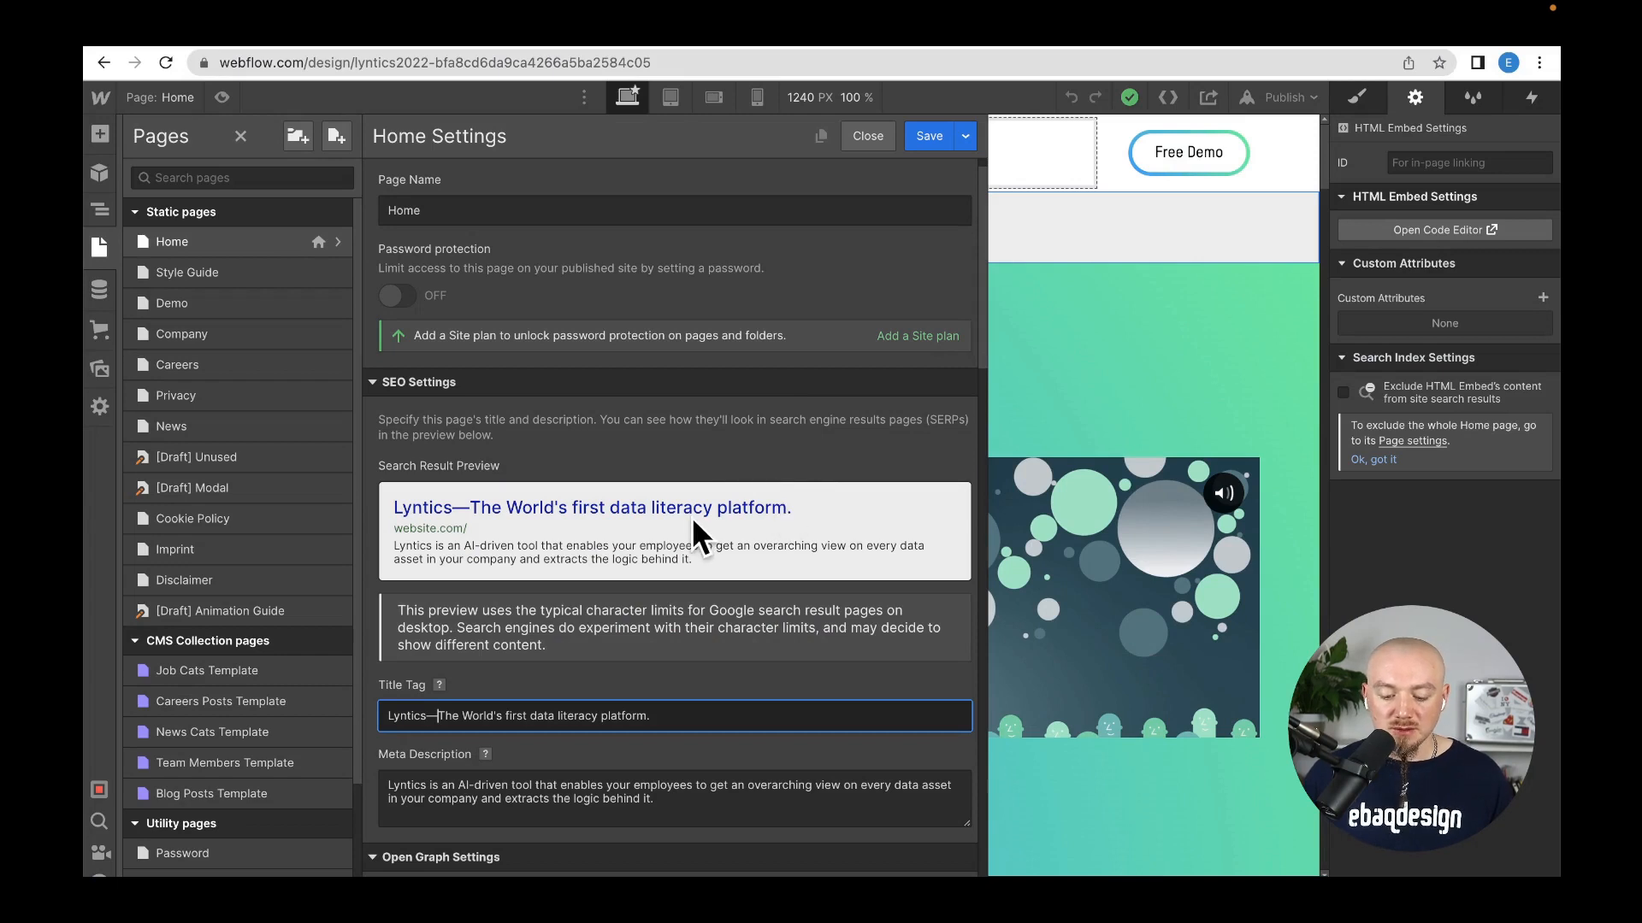
pyautogui.moveTo(393, 712)
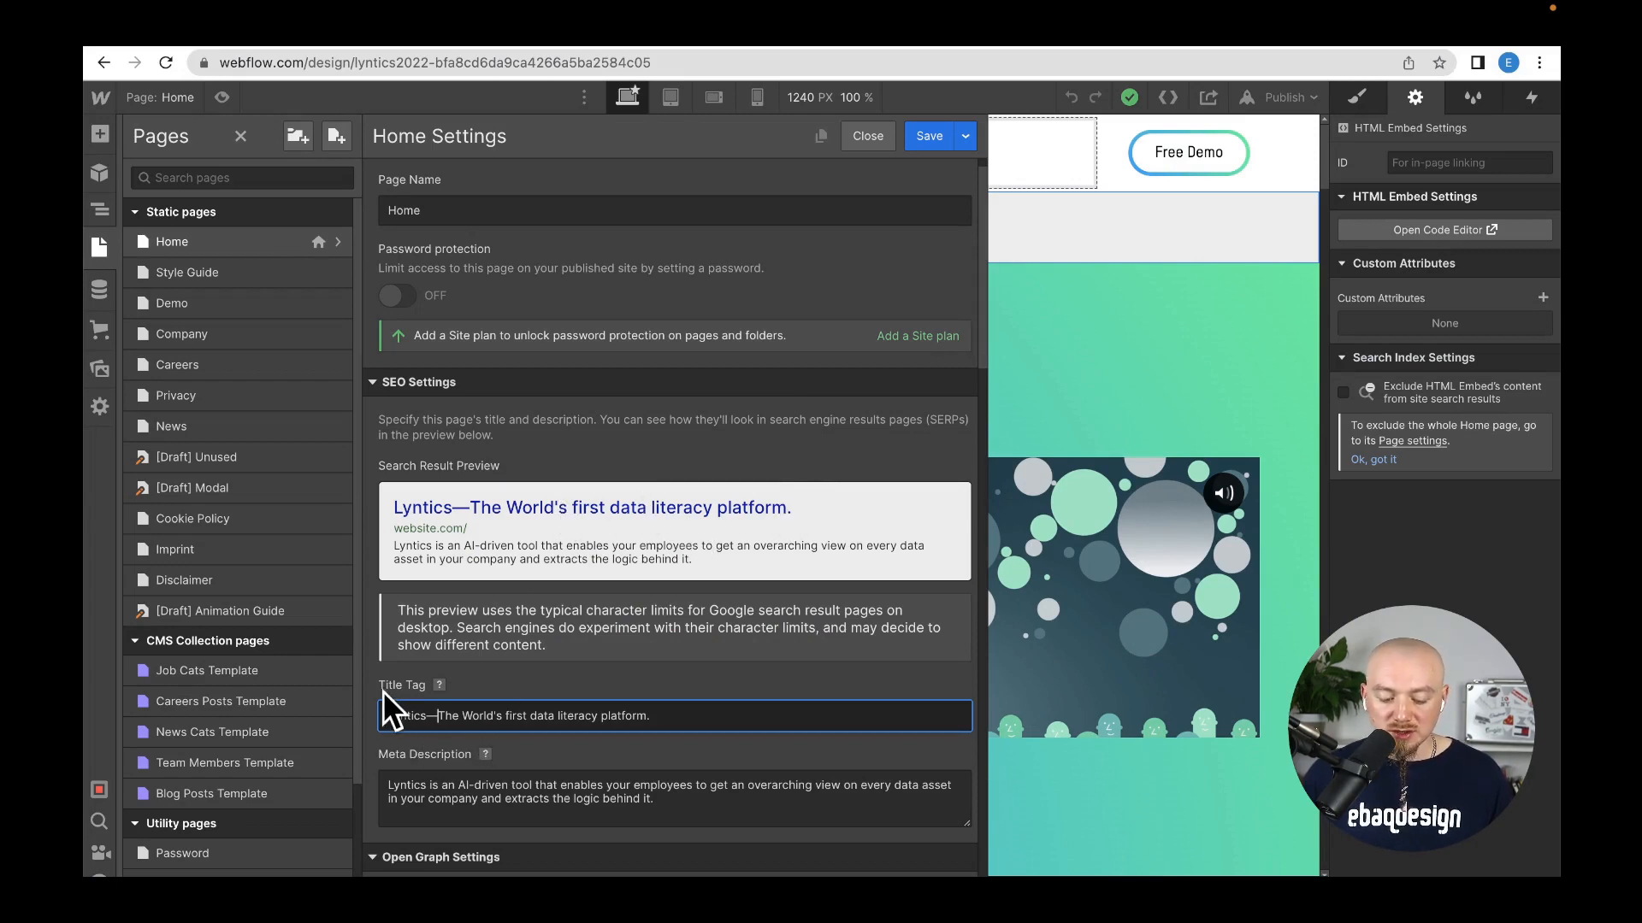
pyautogui.moveTo(618, 780)
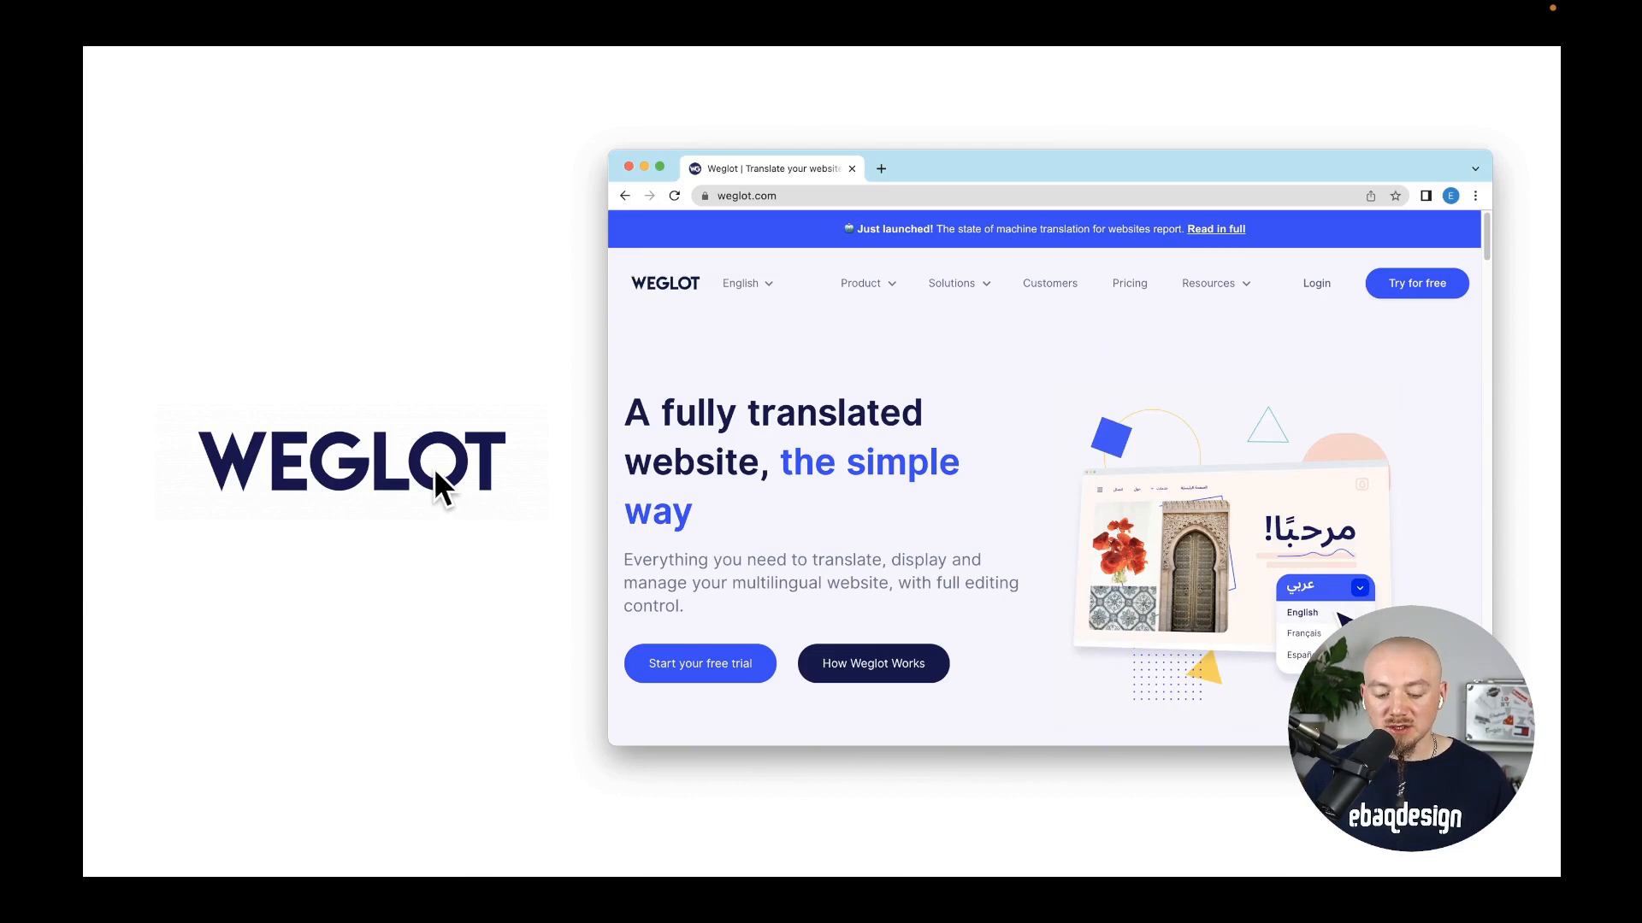
pyautogui.moveTo(668, 409)
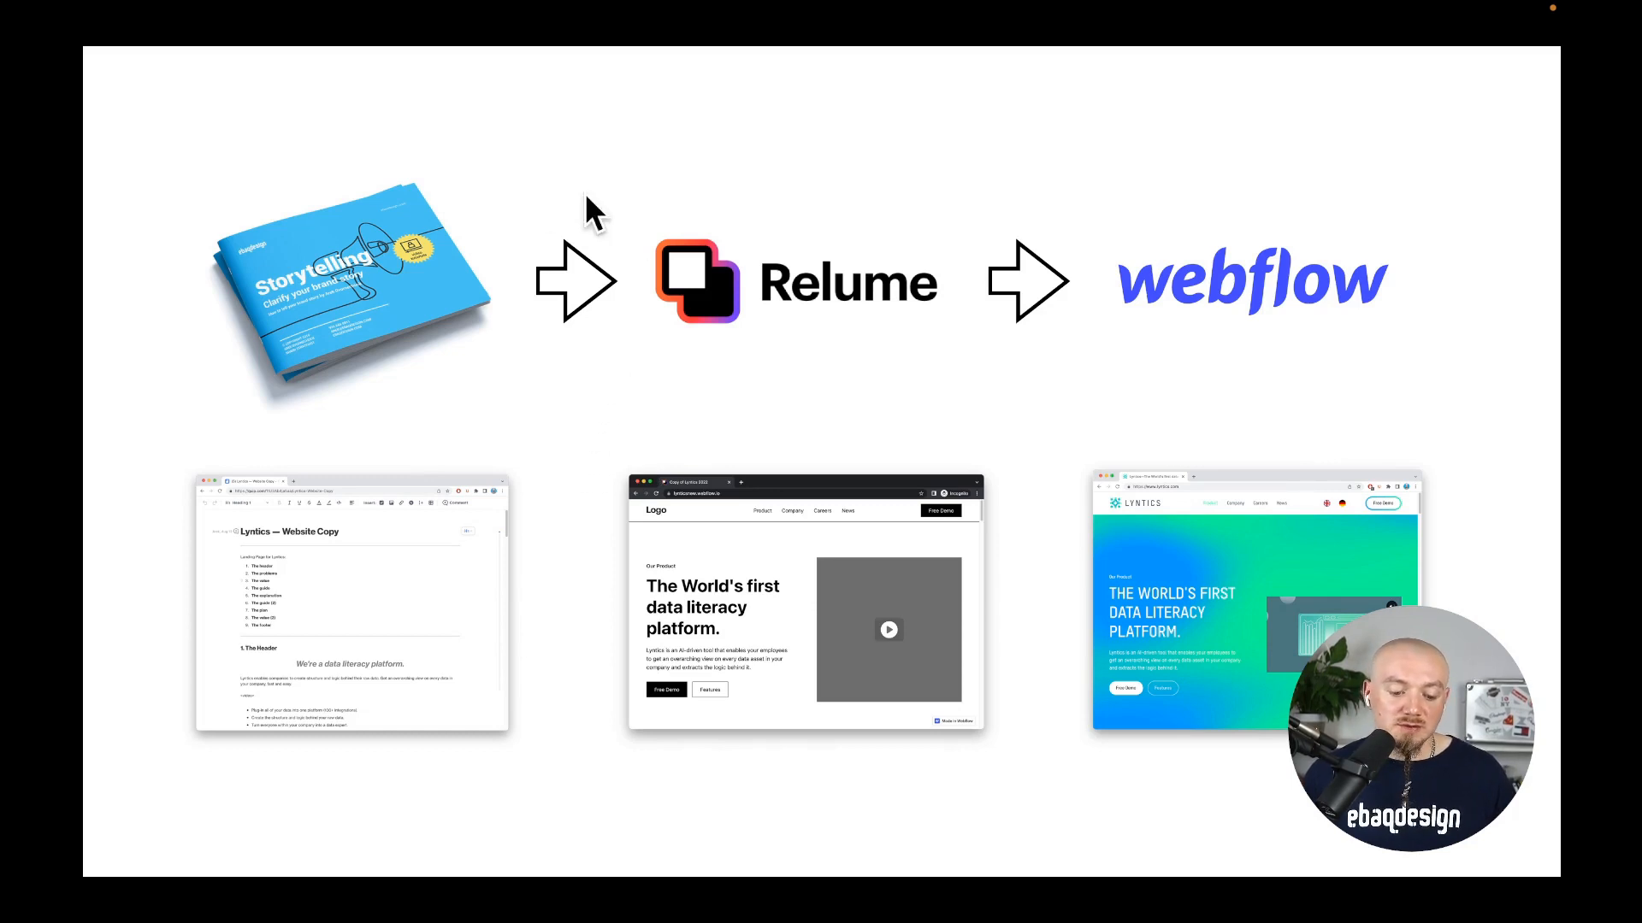
pyautogui.moveTo(841, 361)
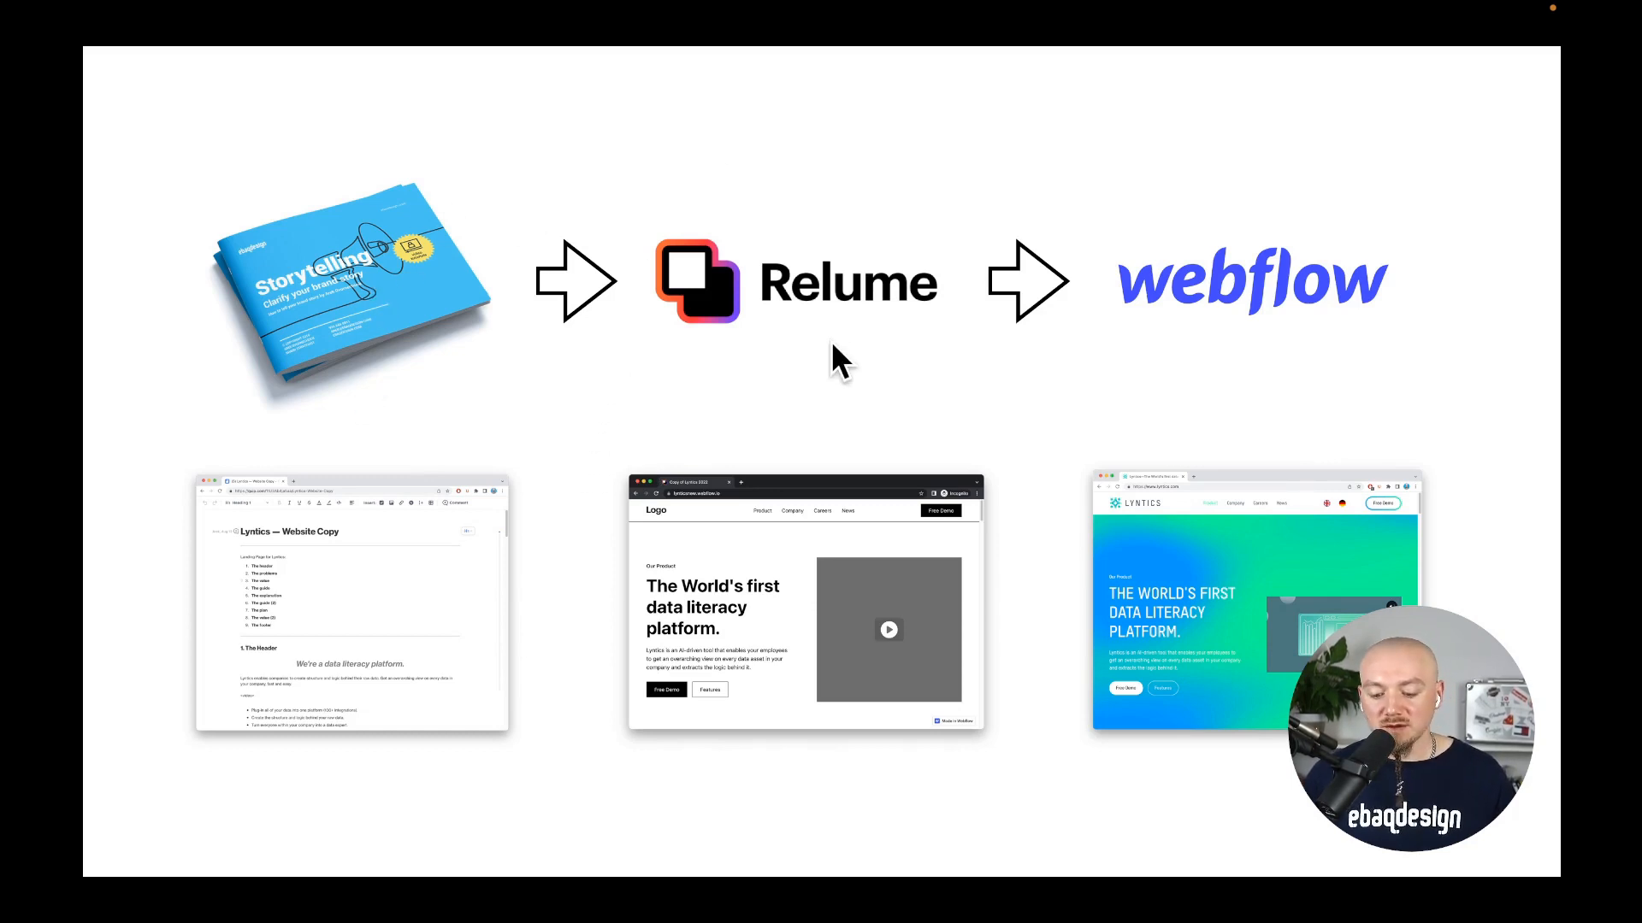
pyautogui.moveTo(1248, 314)
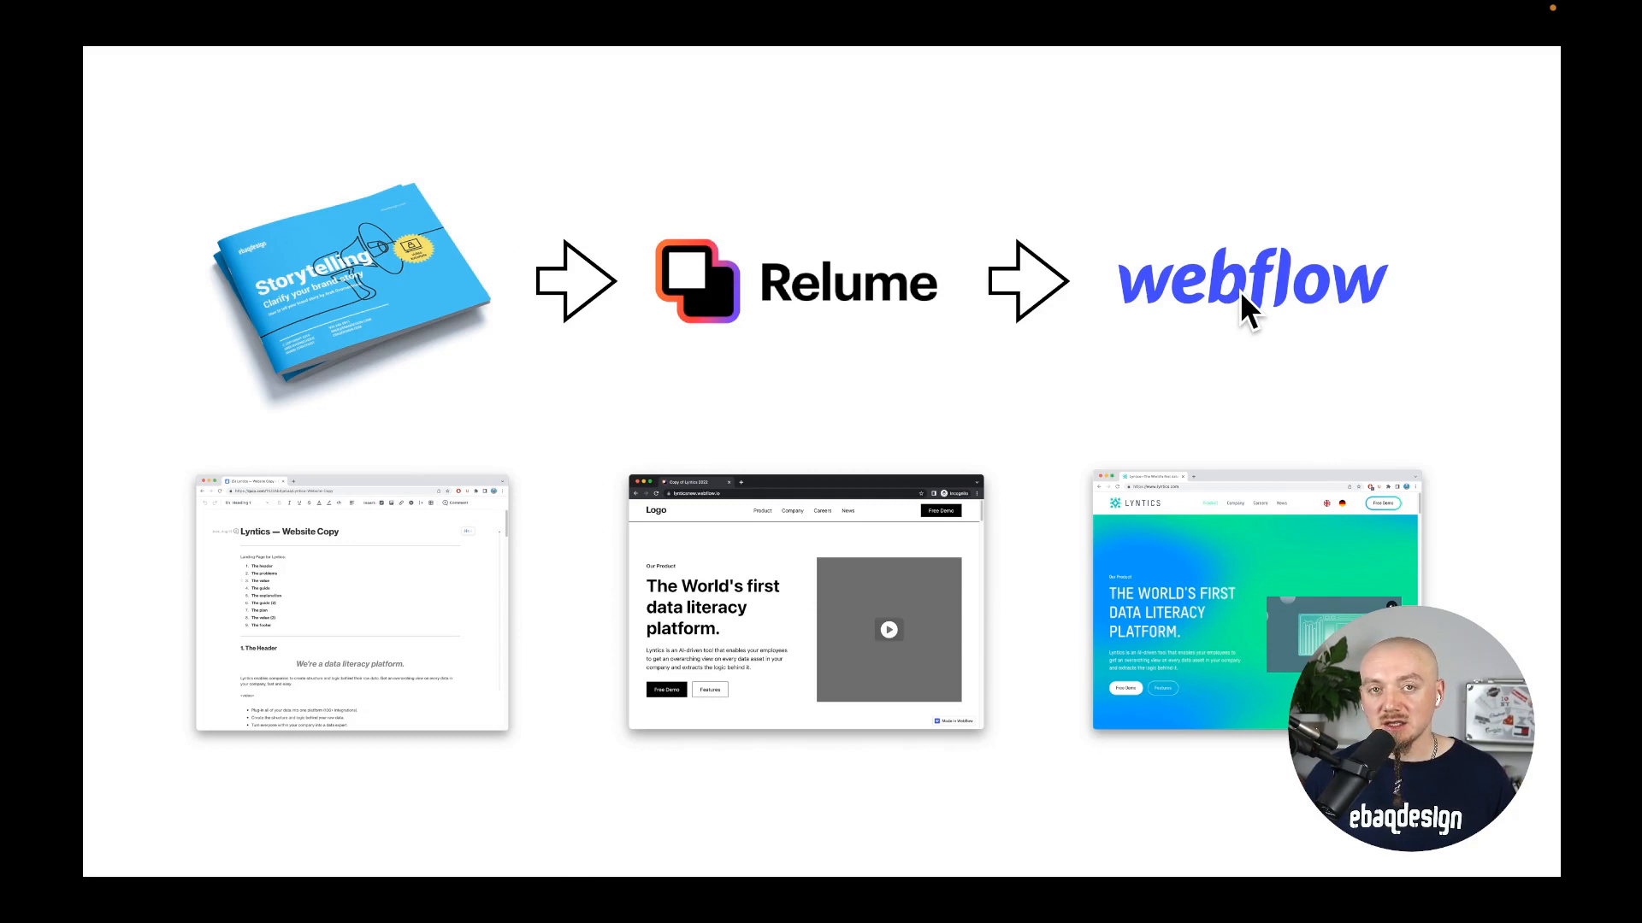